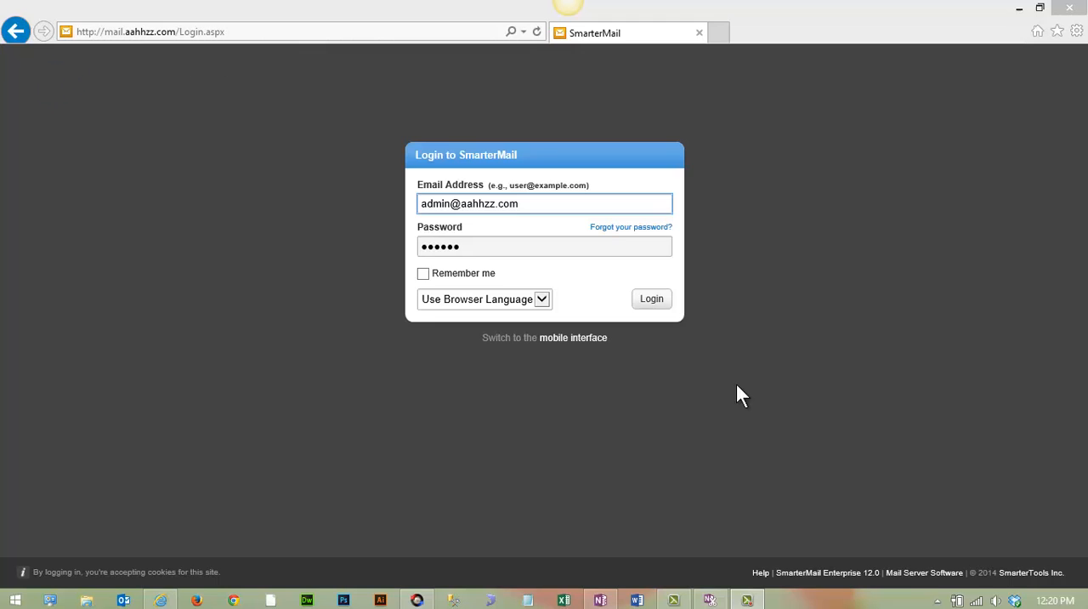
pyautogui.moveTo(737, 392)
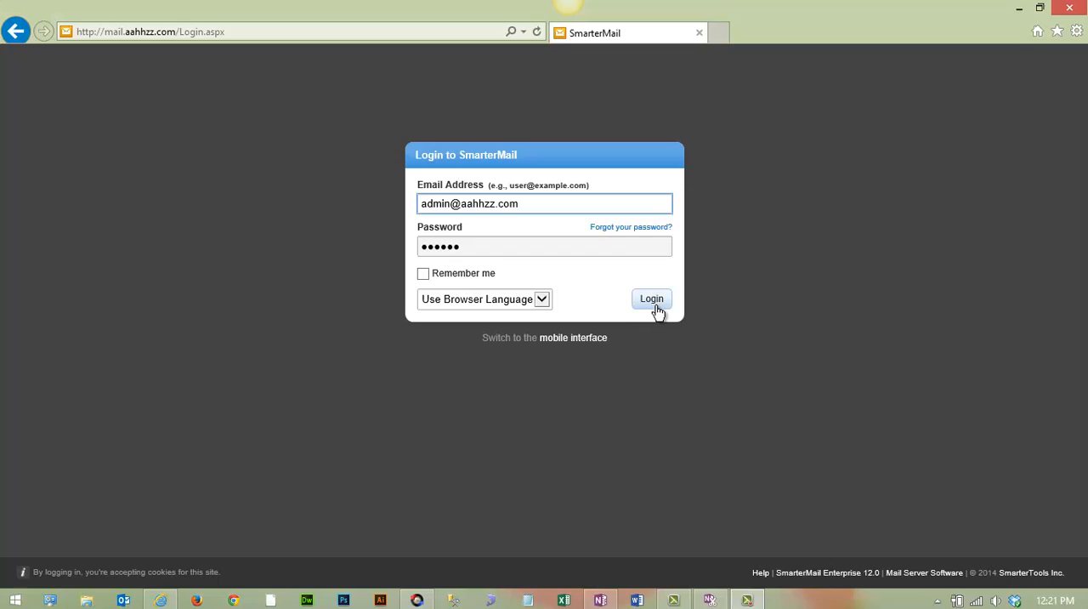
# Log in as admin and open Account Settings with Domain Settings expanded
pyautogui.click(652, 298)
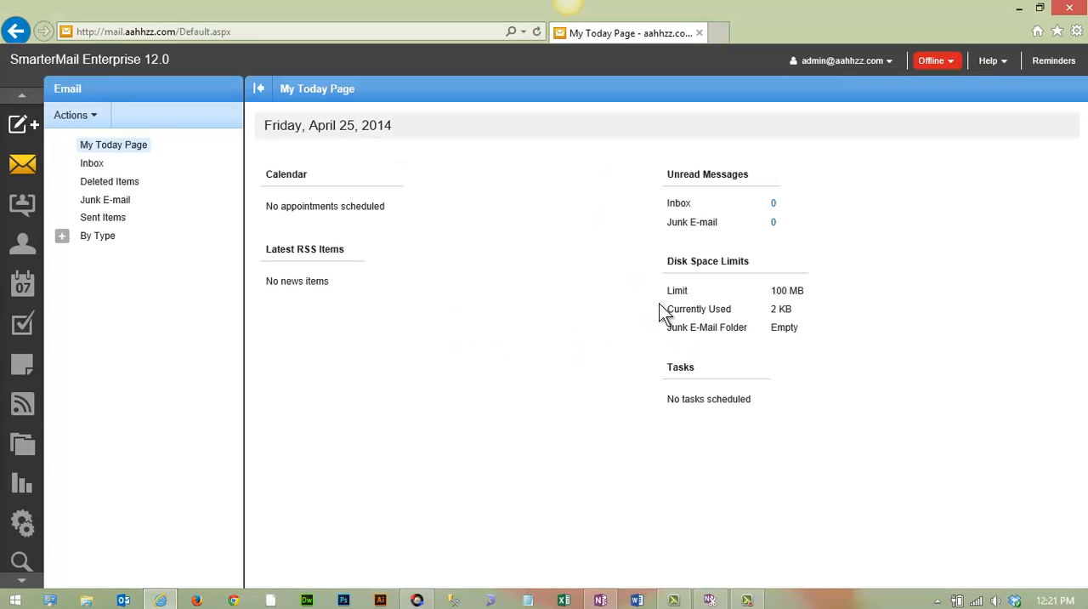
pyautogui.moveTo(516, 352)
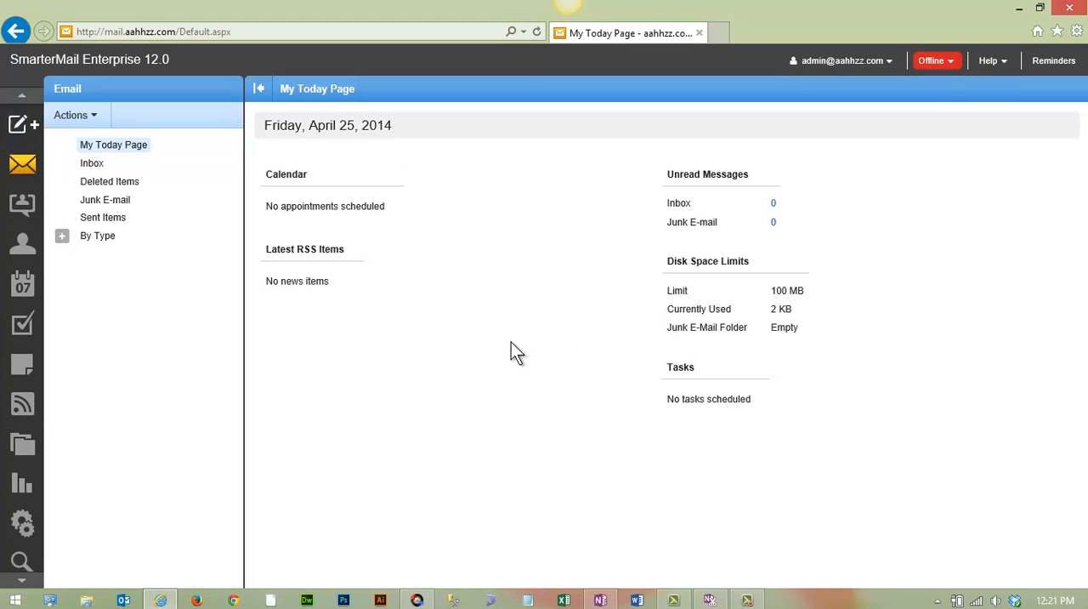
pyautogui.moveTo(22, 523)
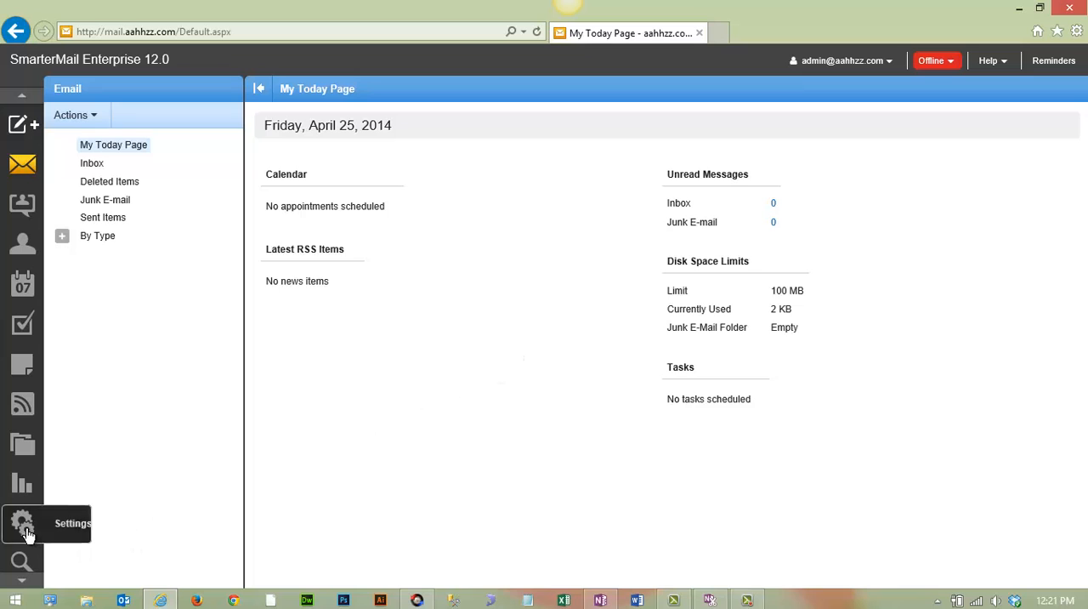
pyautogui.click(22, 523)
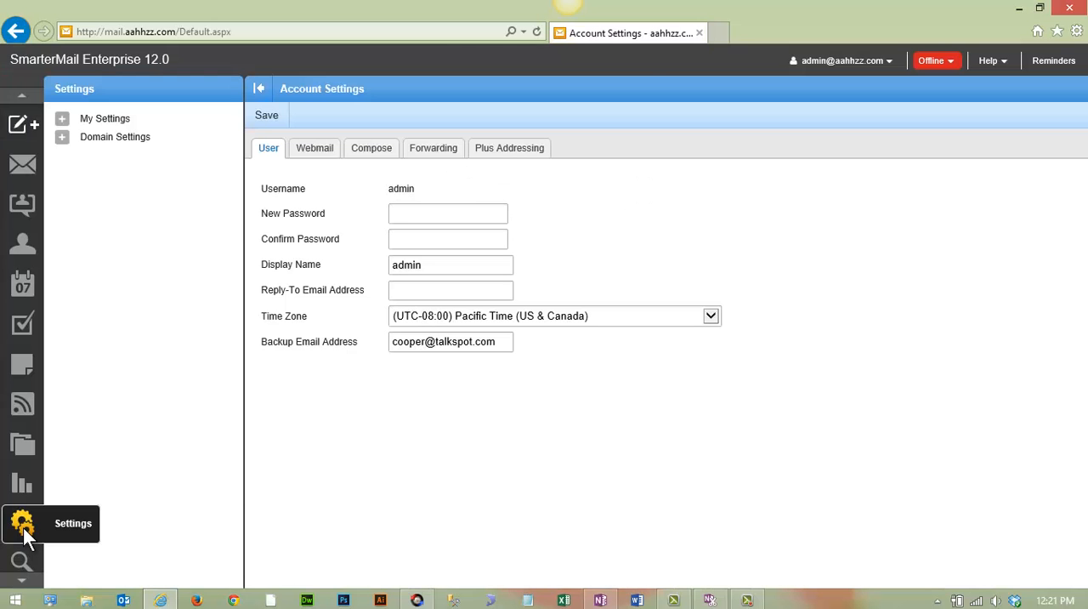
pyautogui.moveTo(296, 439)
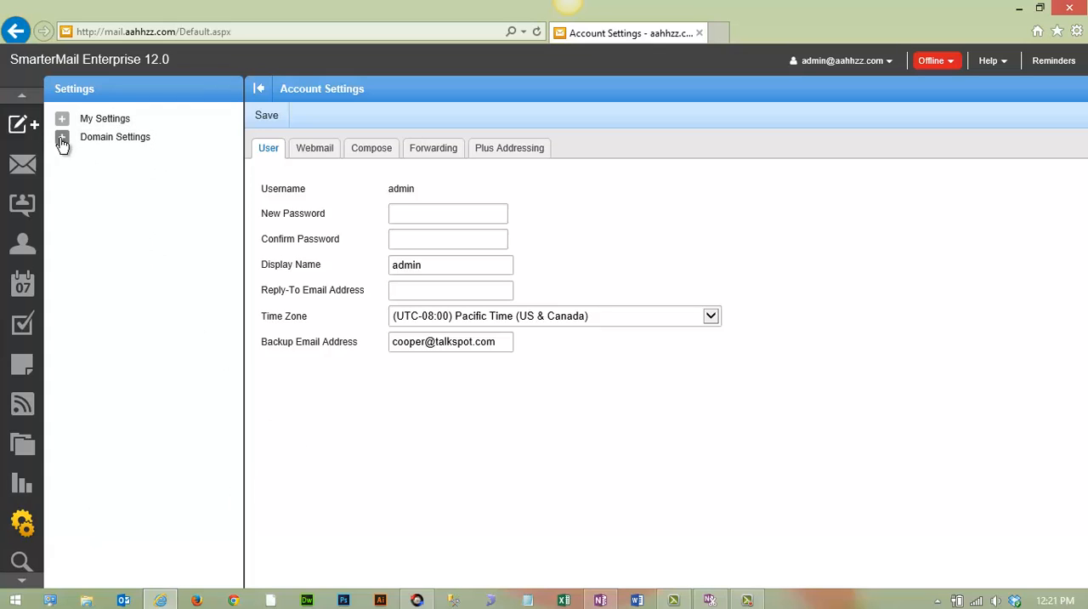
pyautogui.click(61, 136)
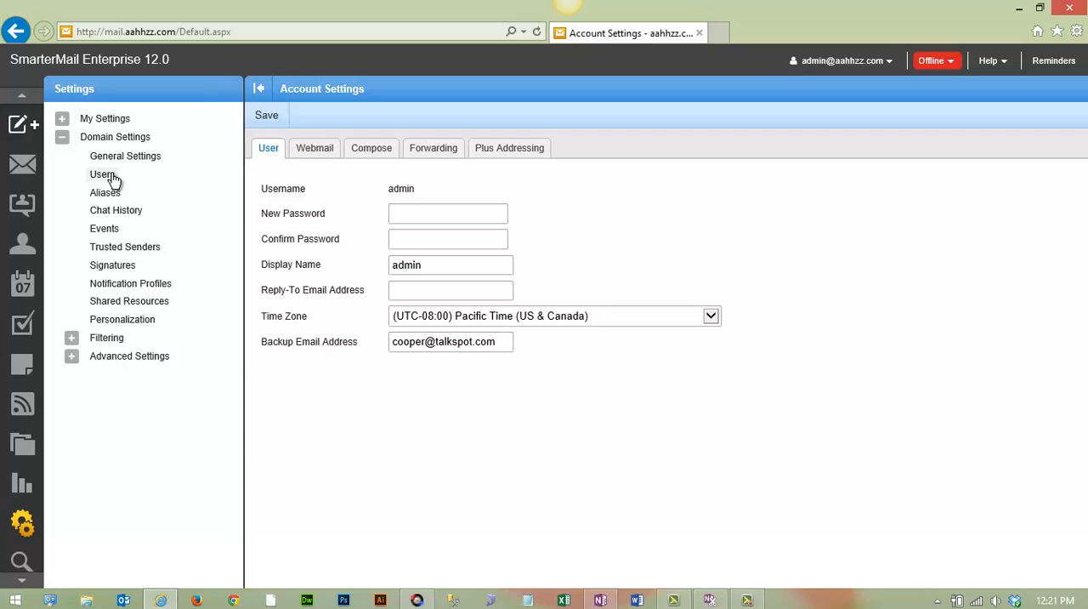
pyautogui.moveTo(102, 174)
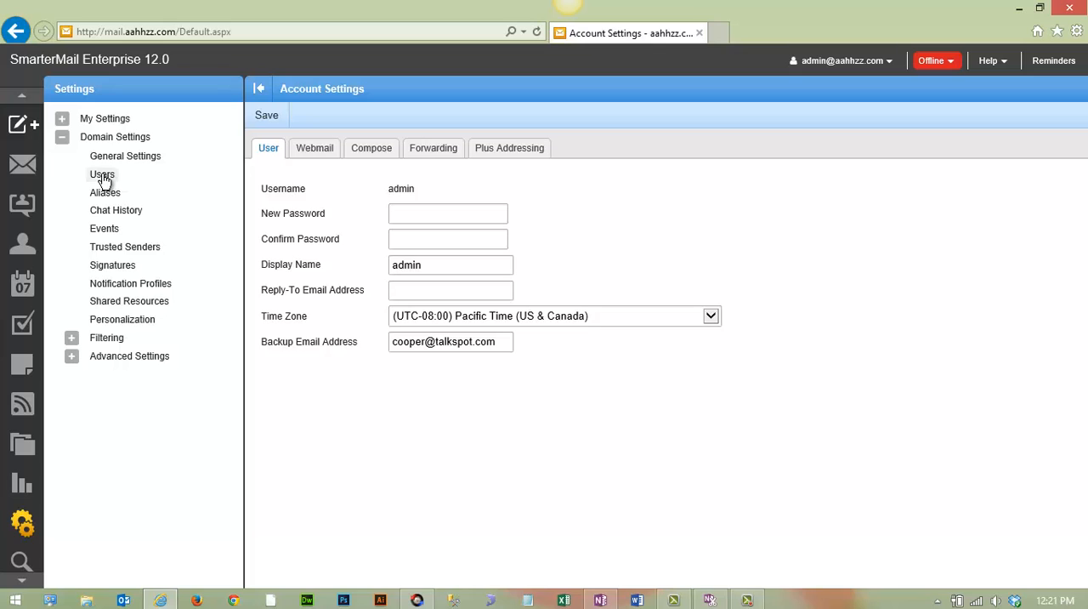
# Open the domain's Users list, showing only the enabled admin account
pyautogui.click(102, 175)
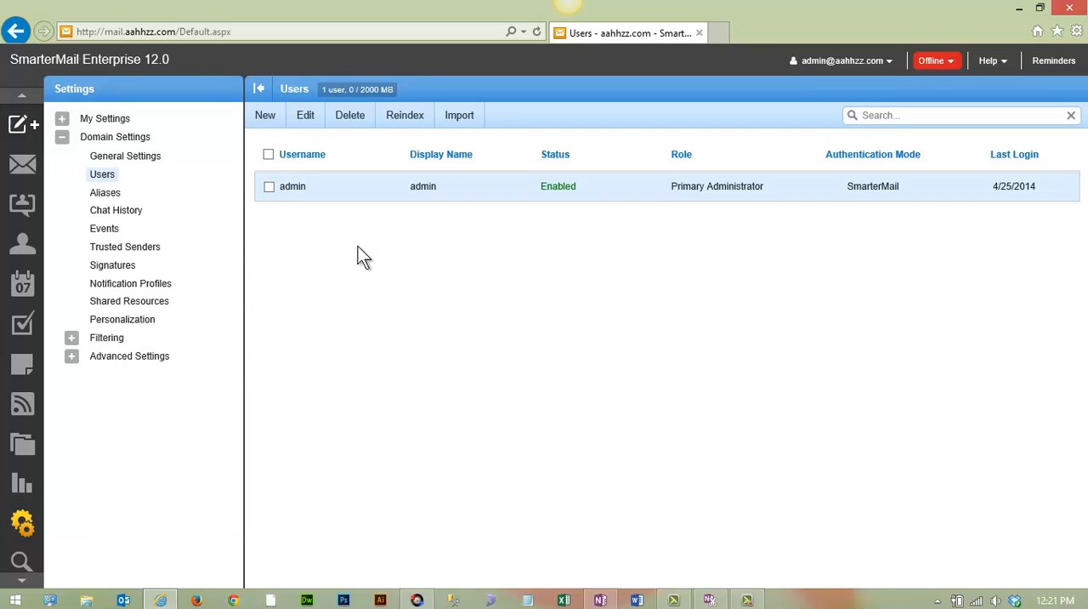
pyautogui.moveTo(470, 249)
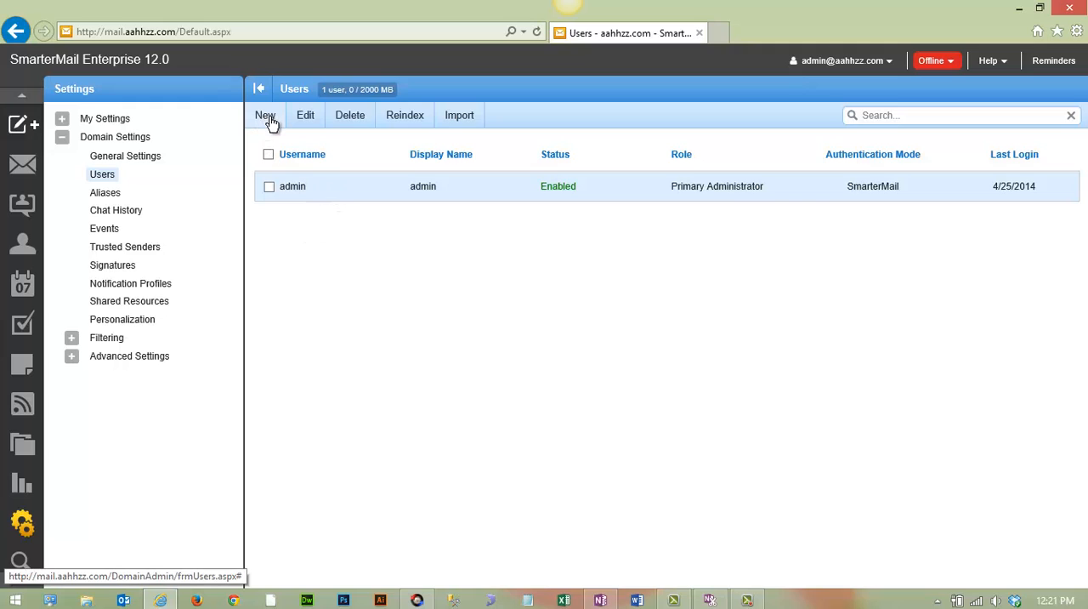
# Start a new user and enter the username 'info'
pyautogui.click(266, 114)
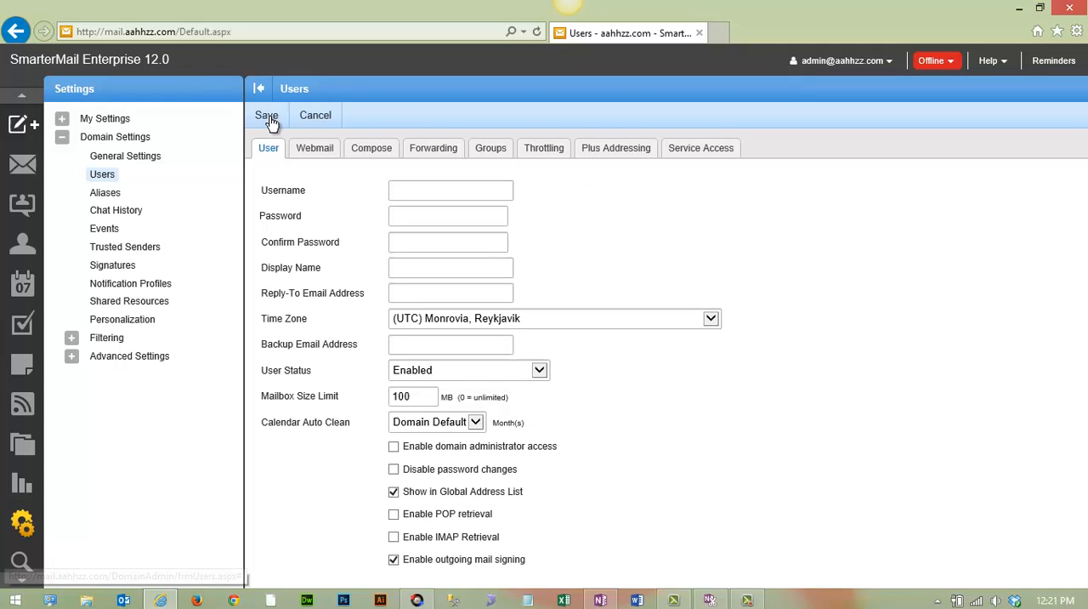
pyautogui.moveTo(348, 207)
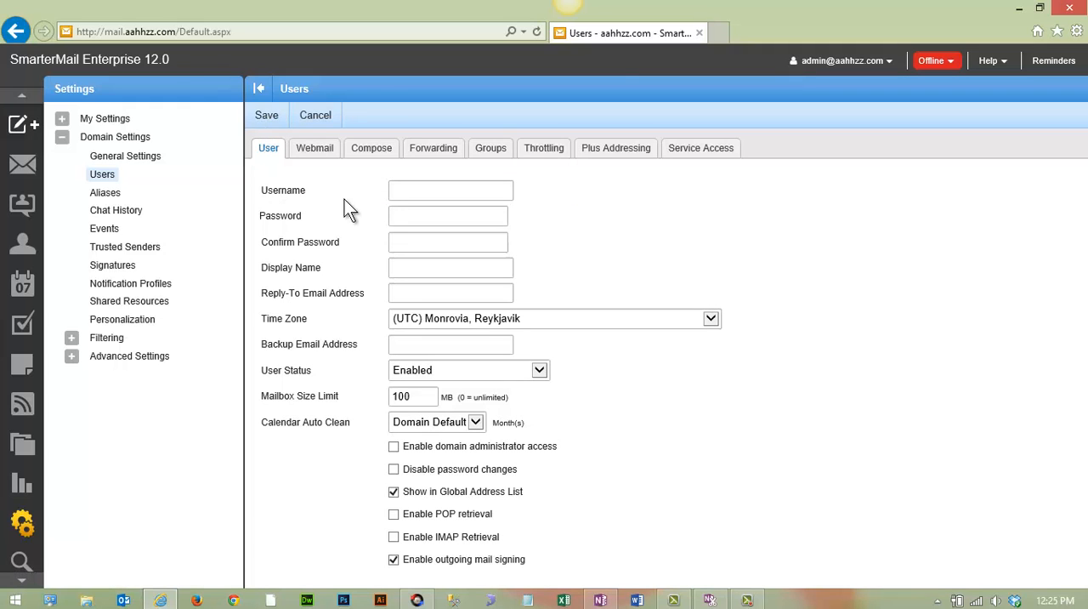
pyautogui.click(451, 190)
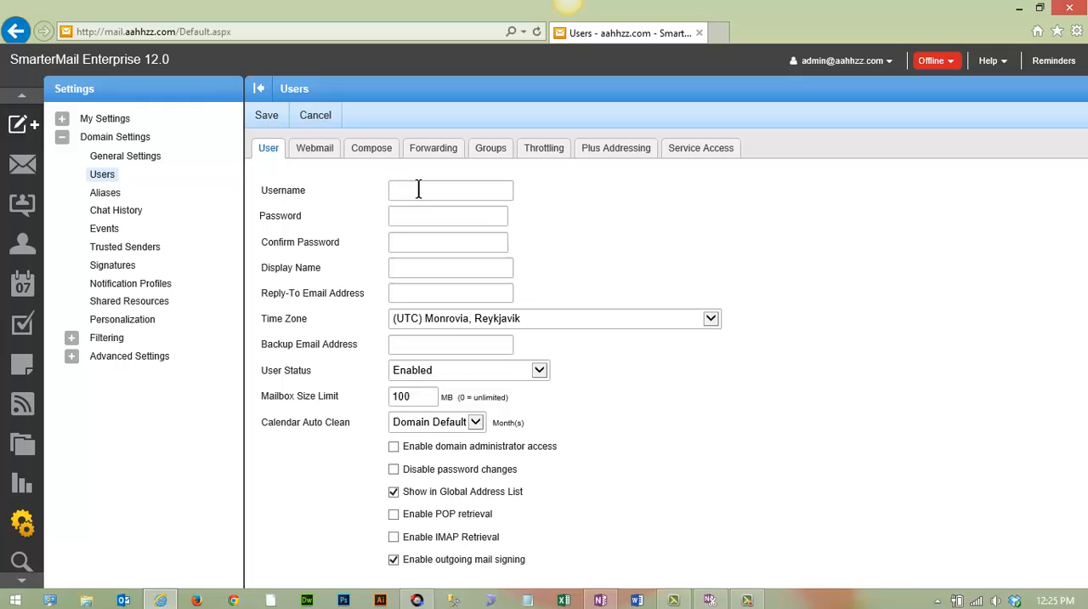
pyautogui.write('in')
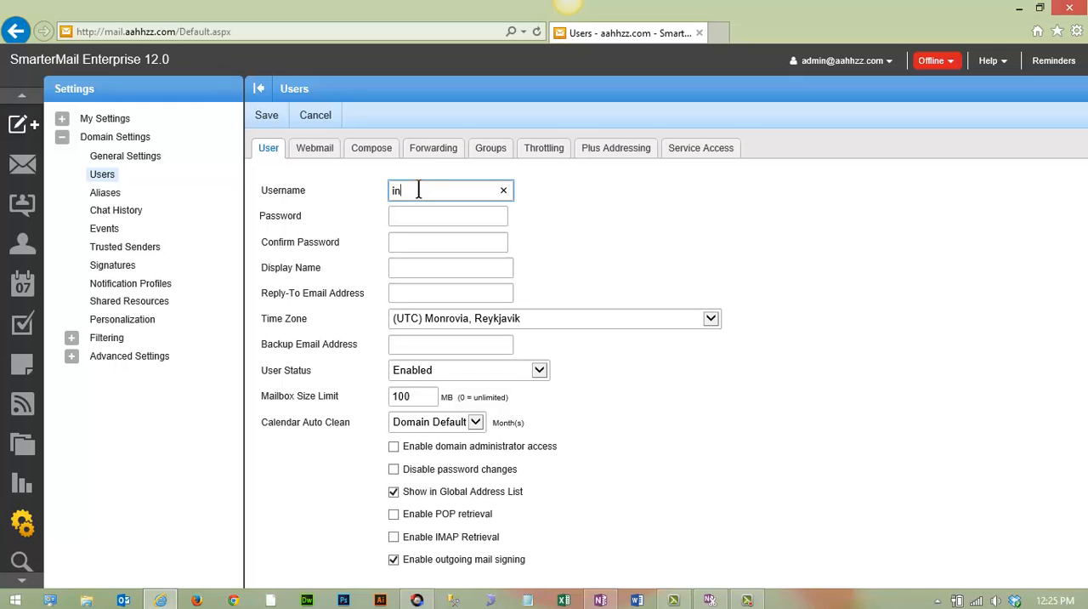
pyautogui.write('fo')
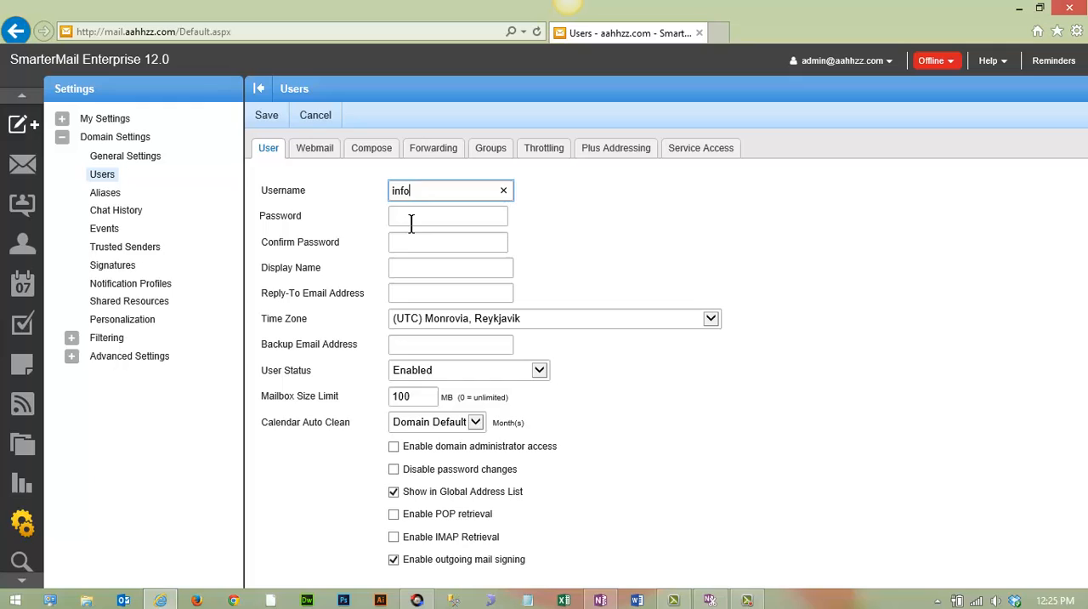
# Enter the new user's password and confirm it
pyautogui.write('•')
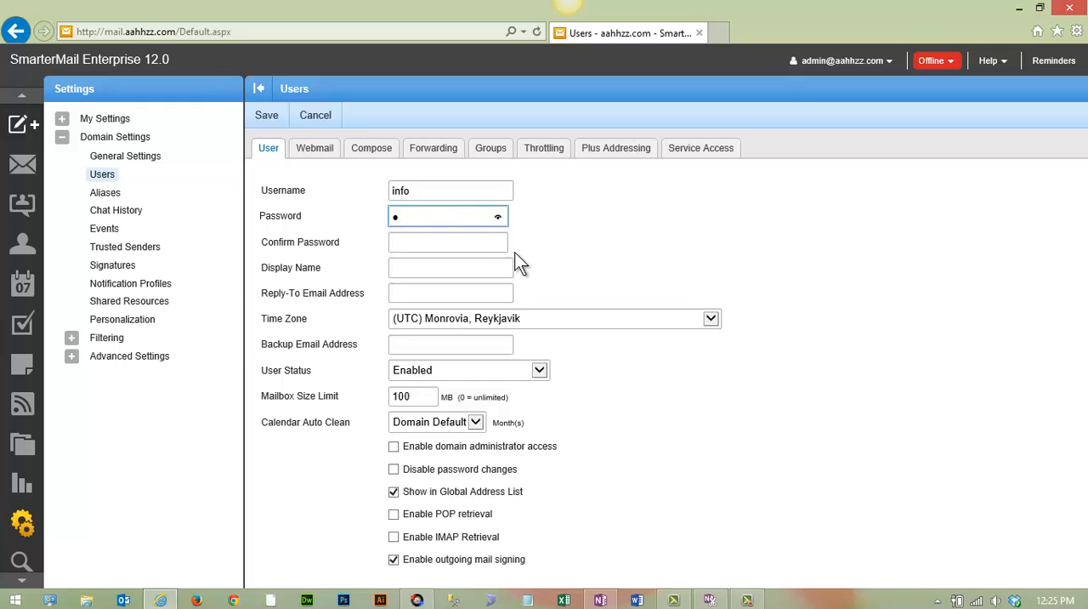
pyautogui.click(448, 215)
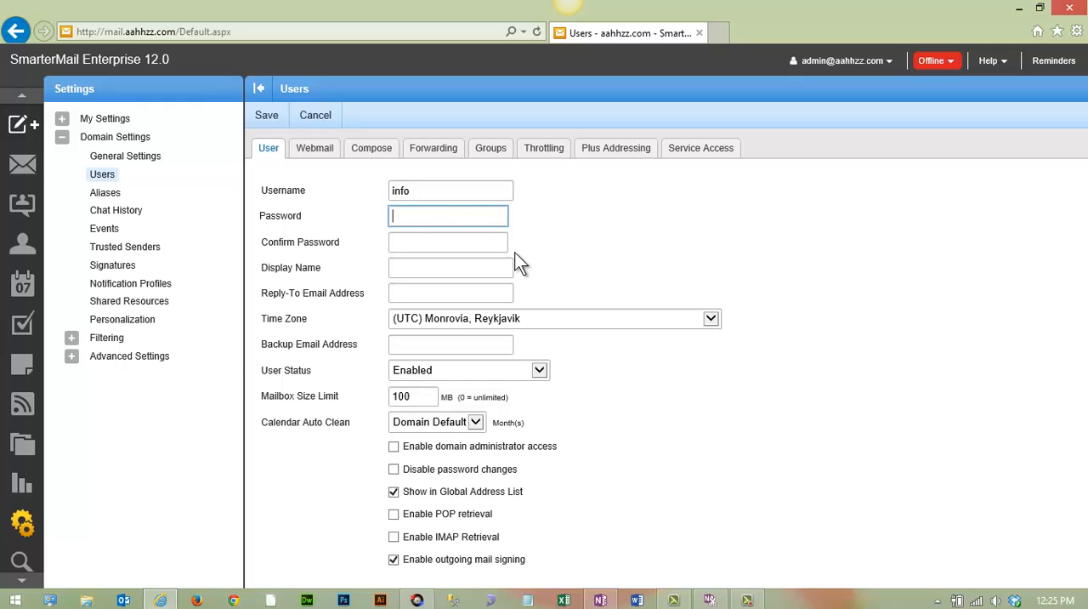
pyautogui.write('••••••')
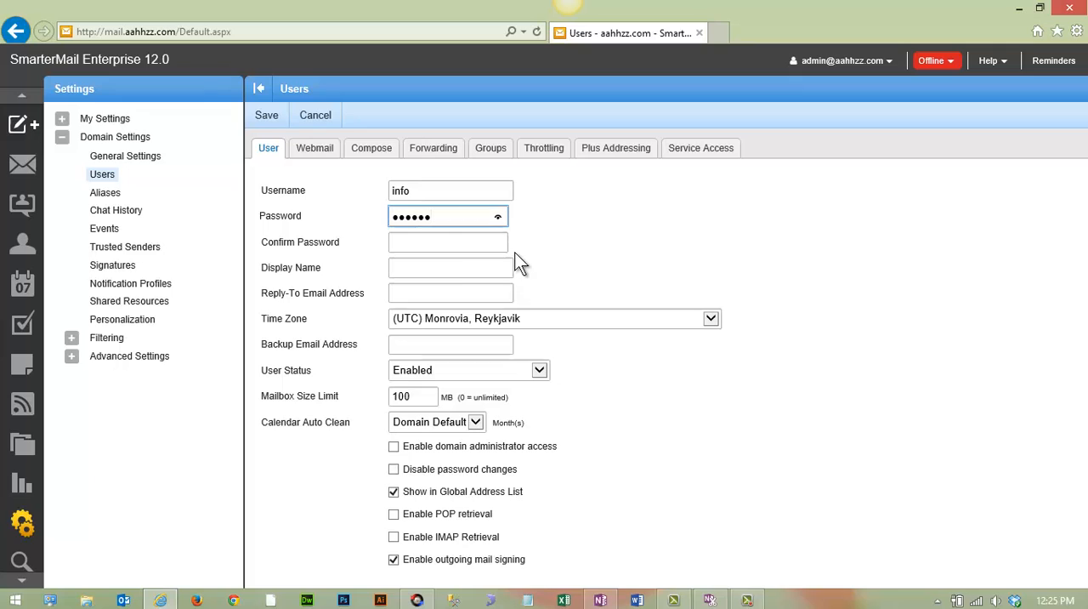
pyautogui.write('••')
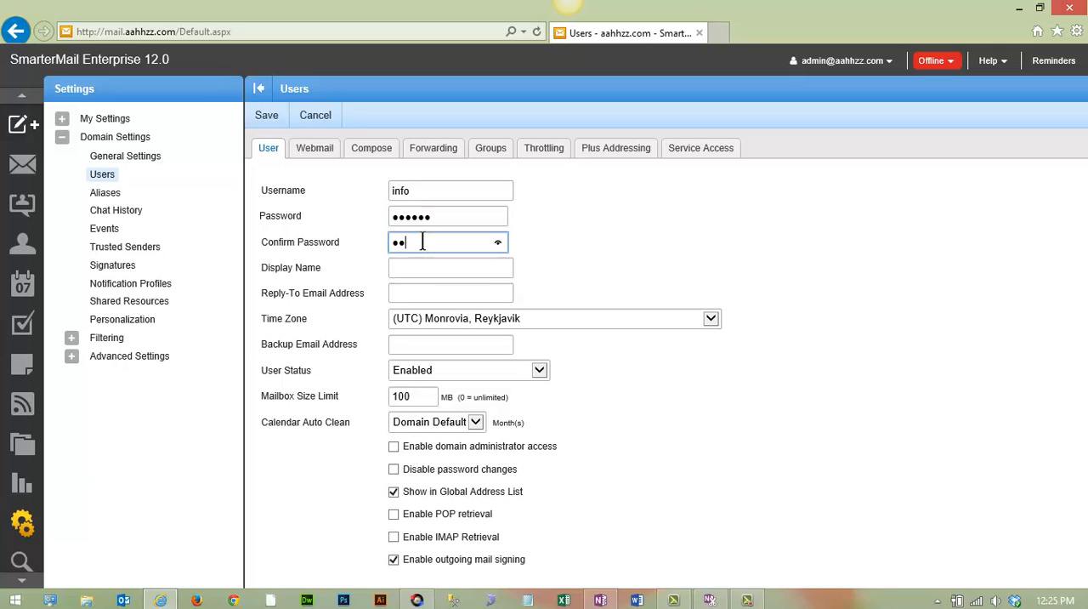
pyautogui.write('••••')
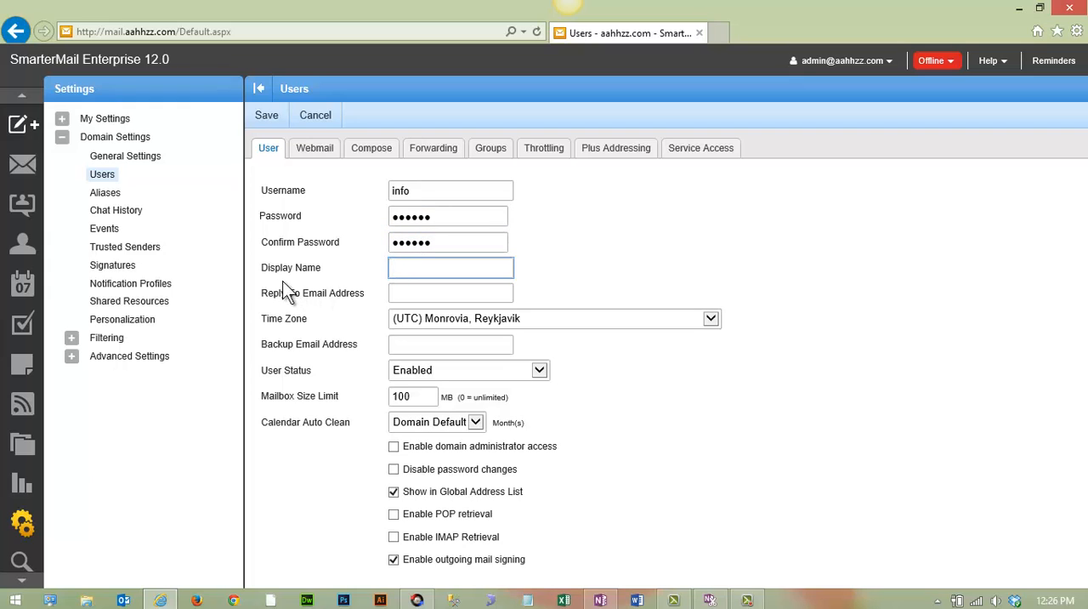
pyautogui.moveTo(321, 193)
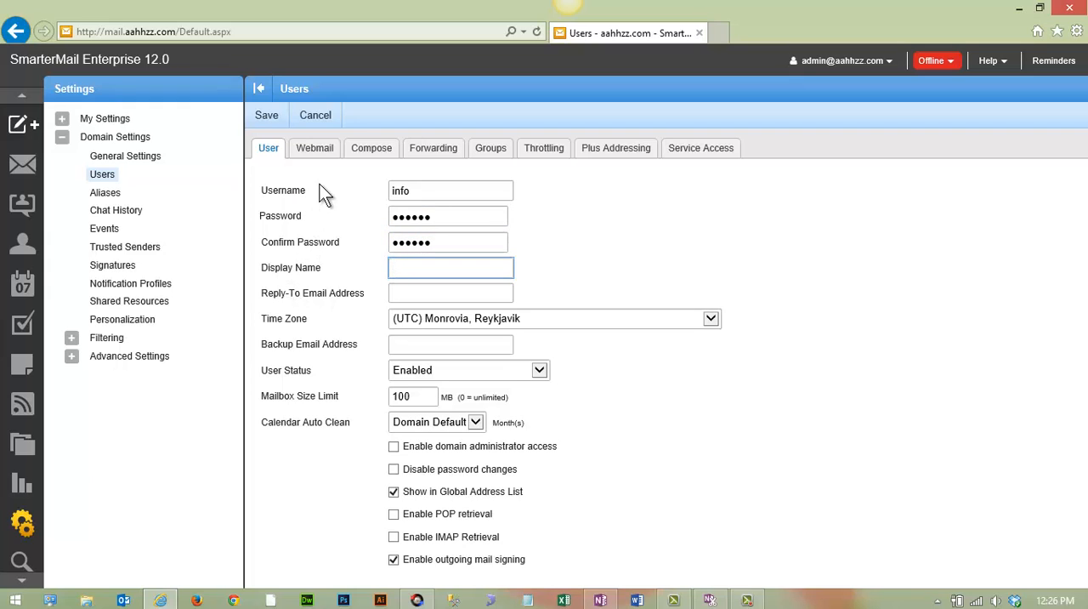
# Set the new user's display name to 'info'
pyautogui.click(451, 266)
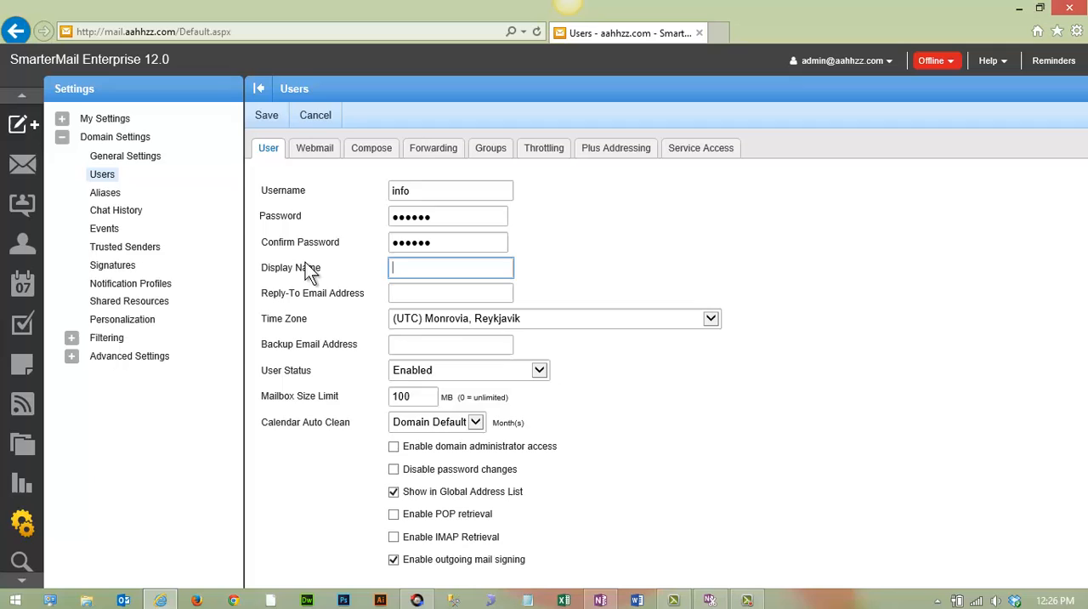
pyautogui.write('in')
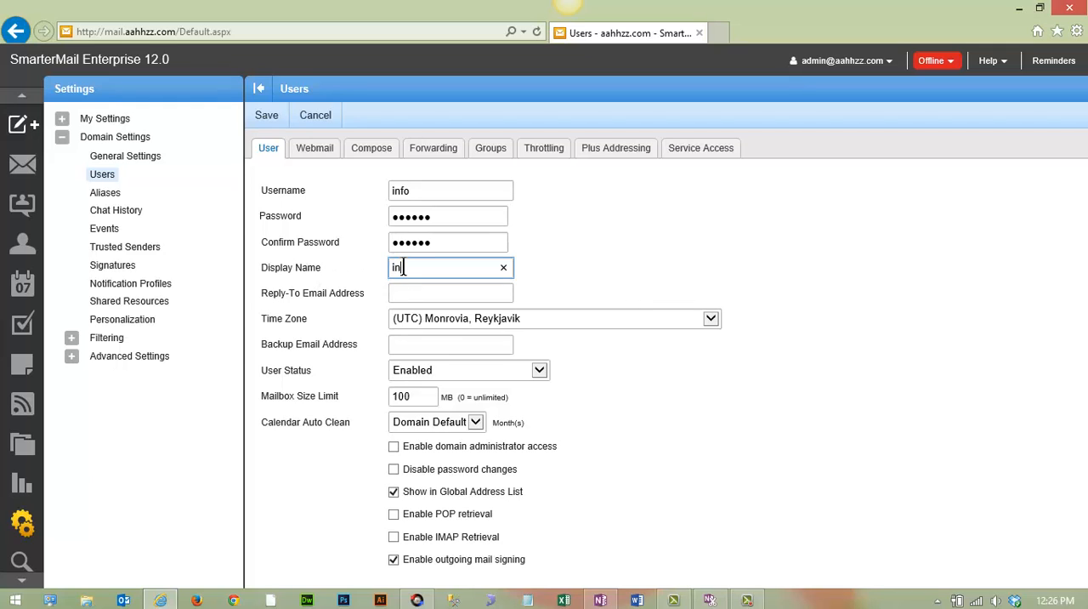
pyautogui.write('fo')
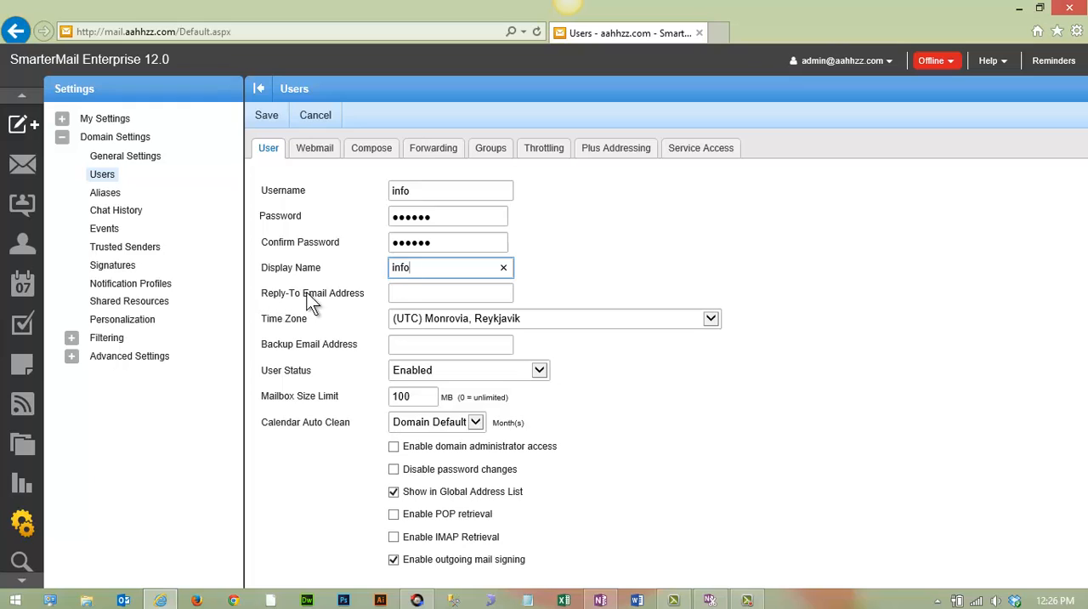
pyautogui.moveTo(377, 306)
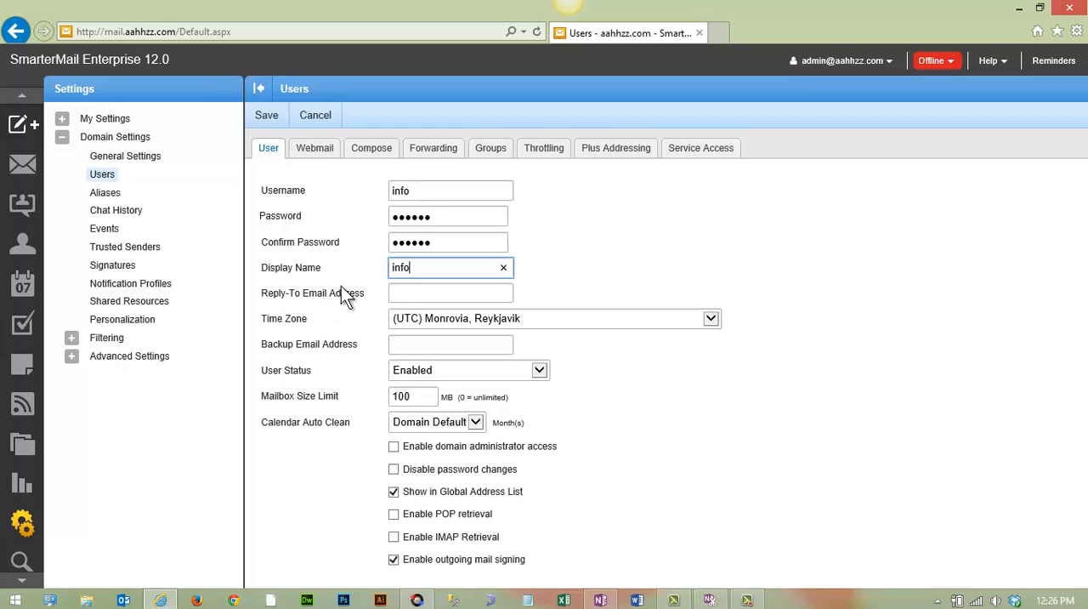
pyautogui.moveTo(366, 306)
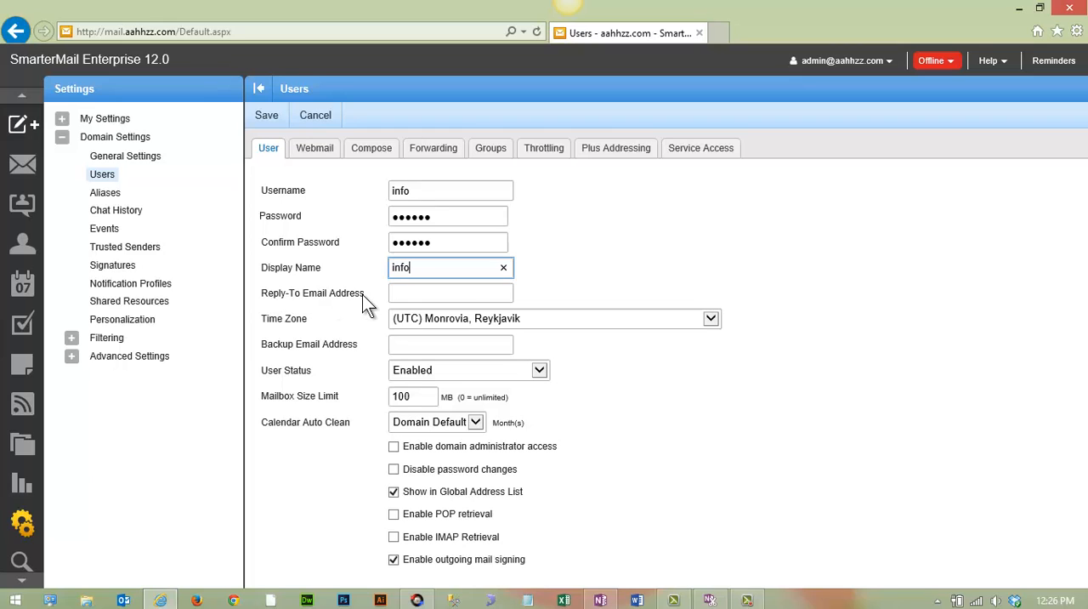
pyautogui.moveTo(263, 344)
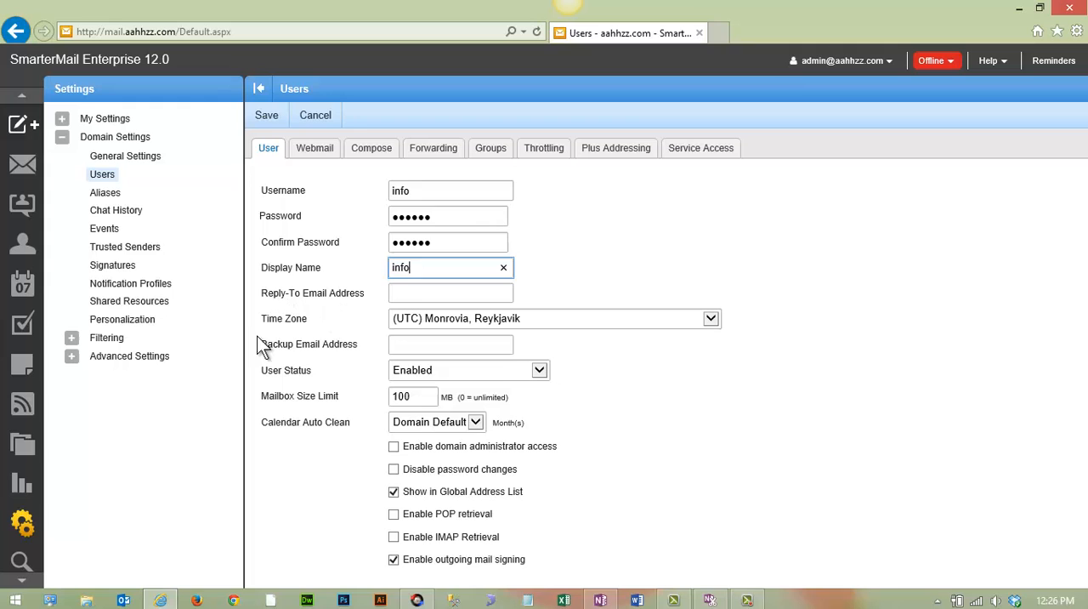
pyautogui.moveTo(293, 330)
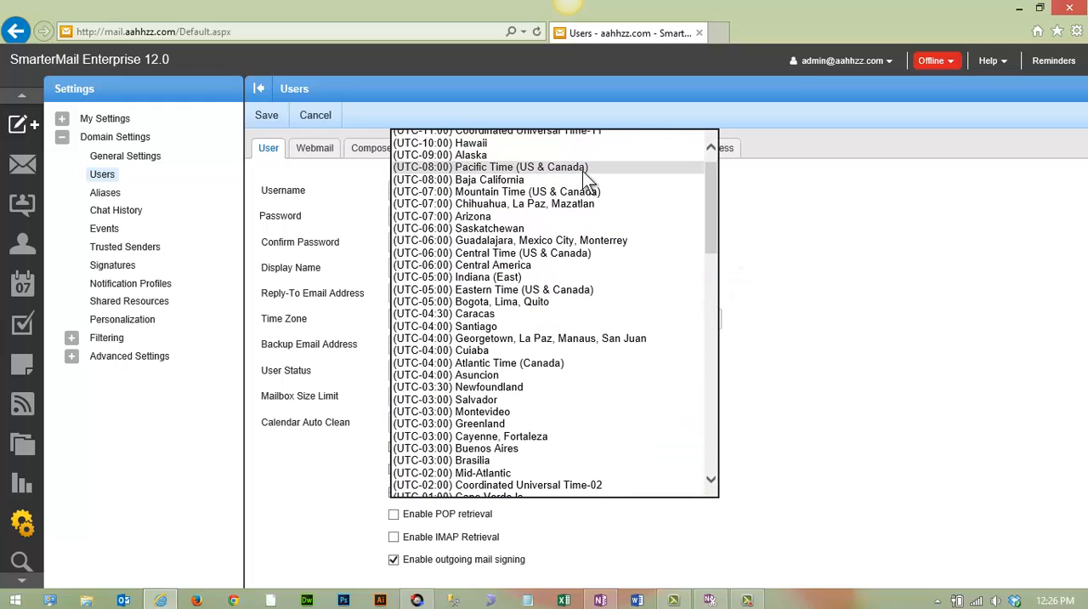
pyautogui.click(490, 167)
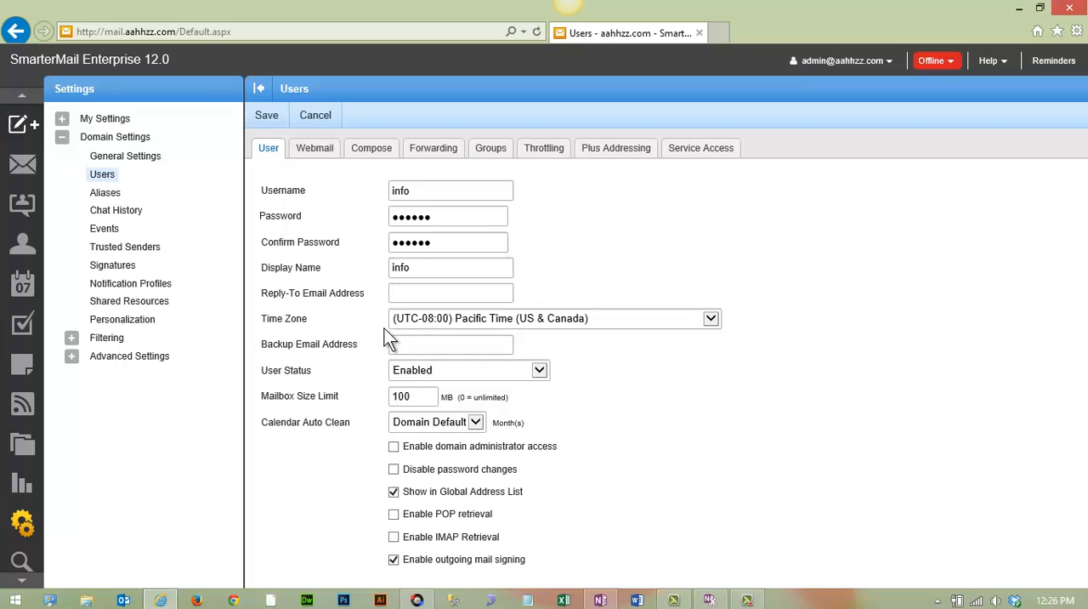
pyautogui.moveTo(274, 384)
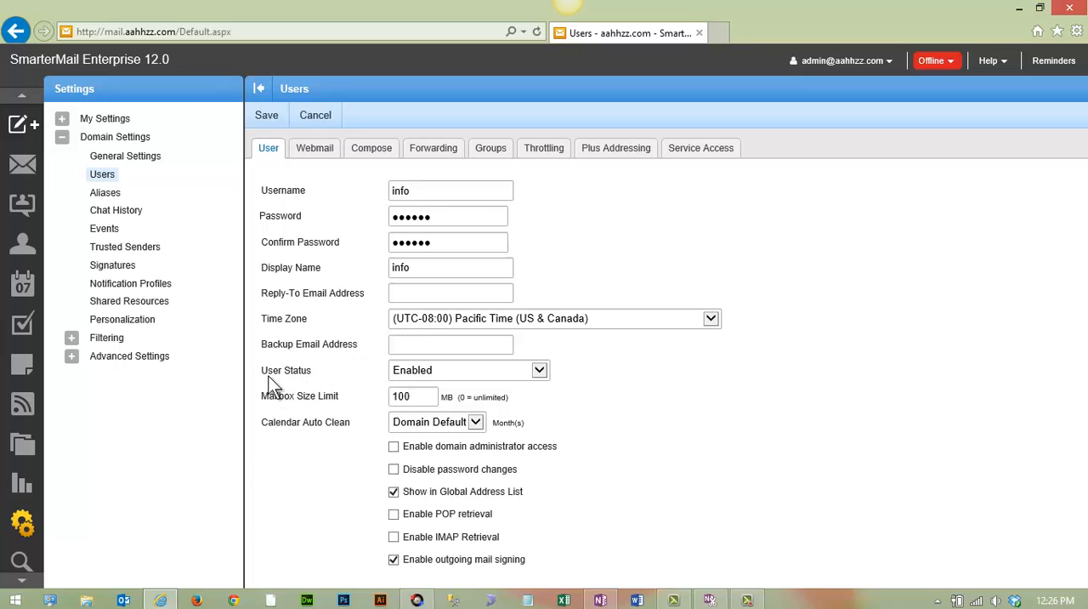
pyautogui.moveTo(539, 375)
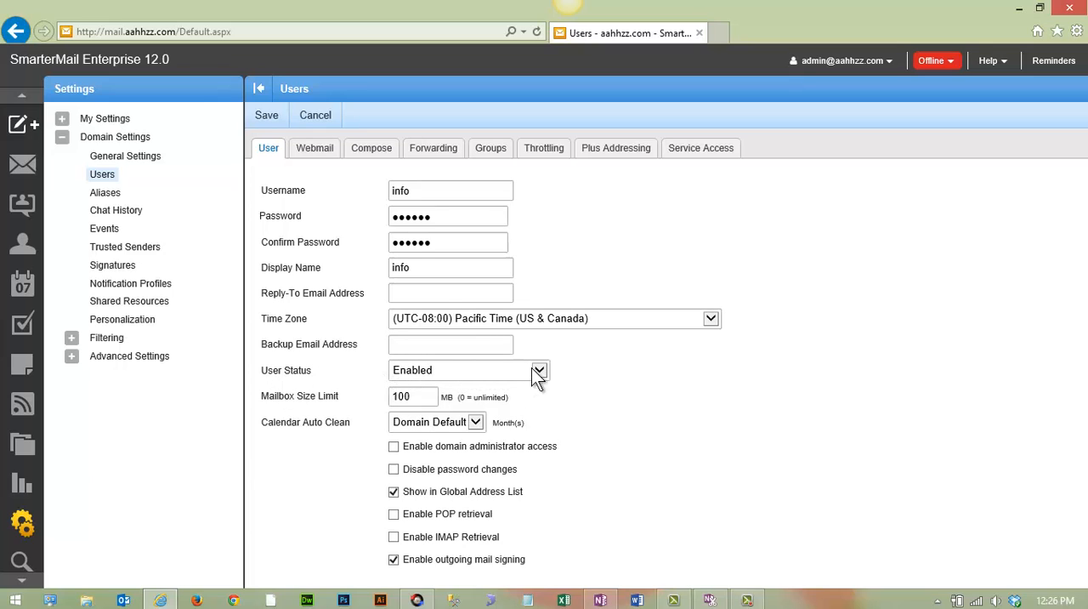
pyautogui.moveTo(467, 376)
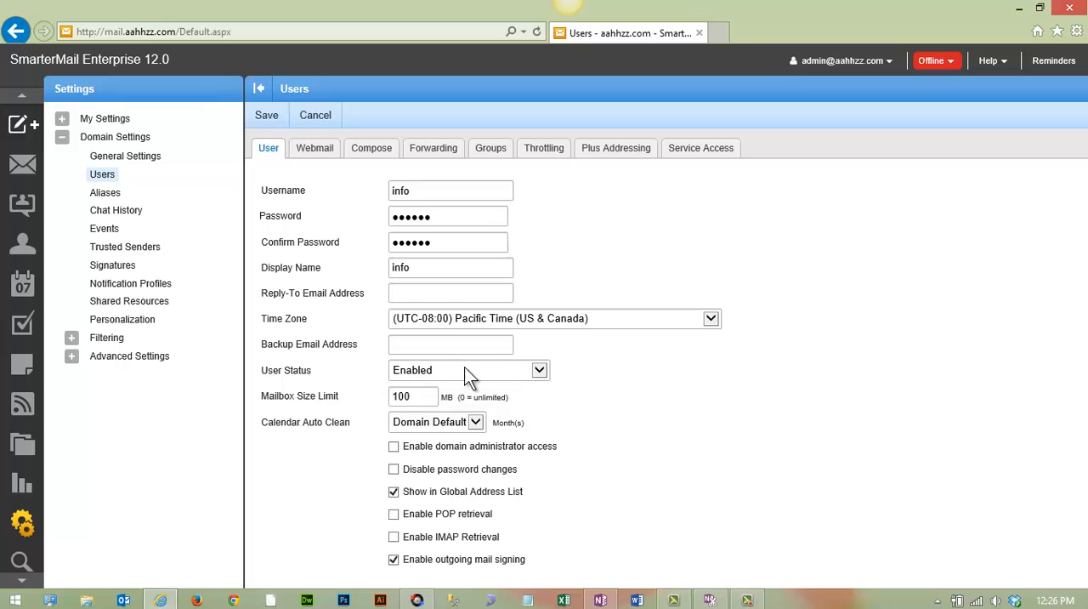
pyautogui.moveTo(287, 395)
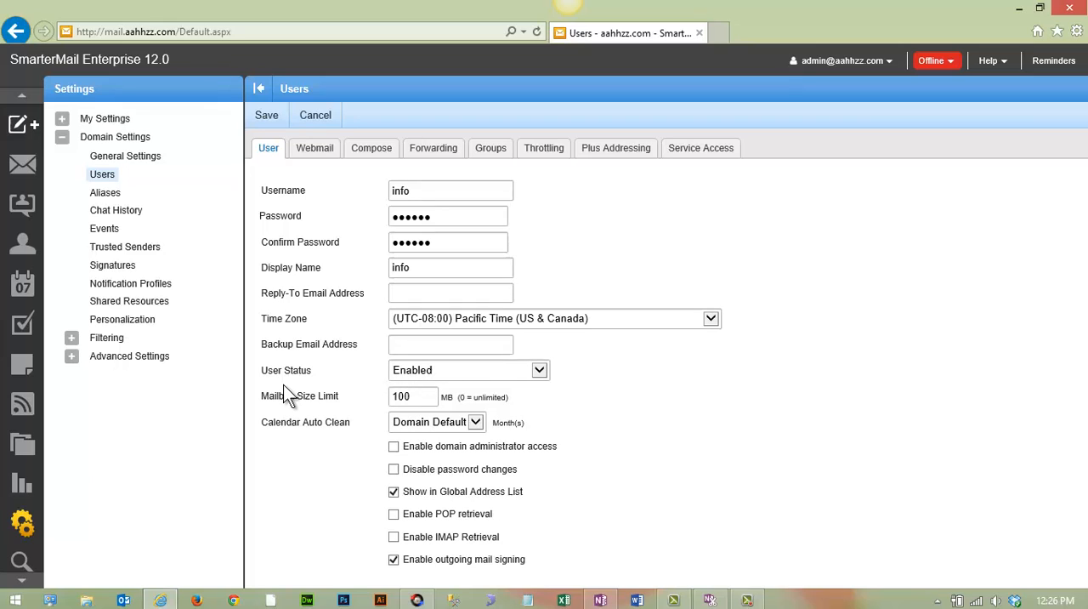
pyautogui.moveTo(281, 411)
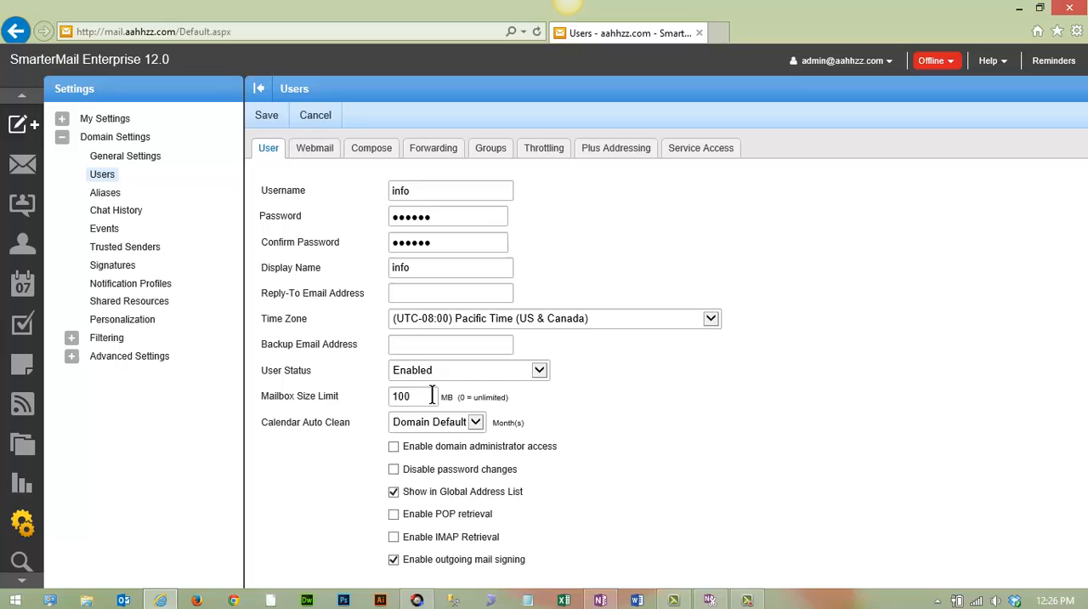
pyautogui.moveTo(475, 401)
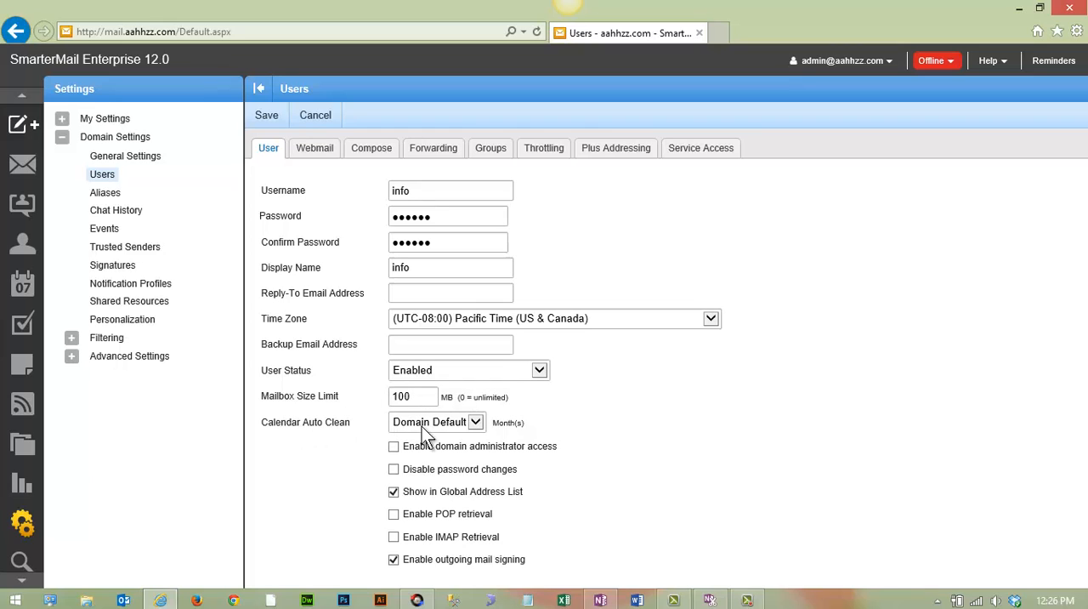
pyautogui.moveTo(589, 436)
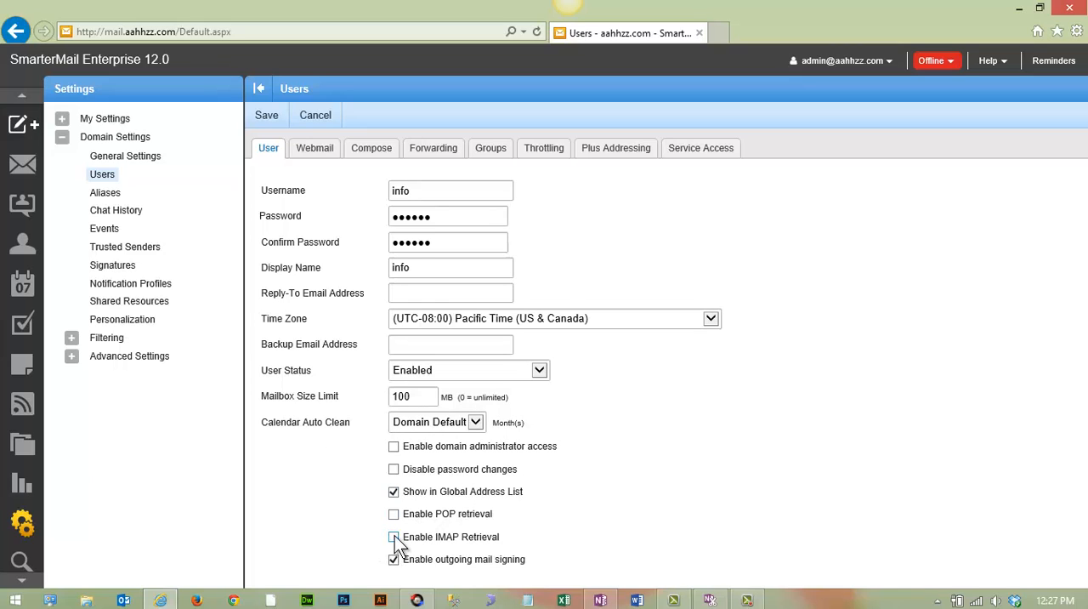
pyautogui.moveTo(474, 545)
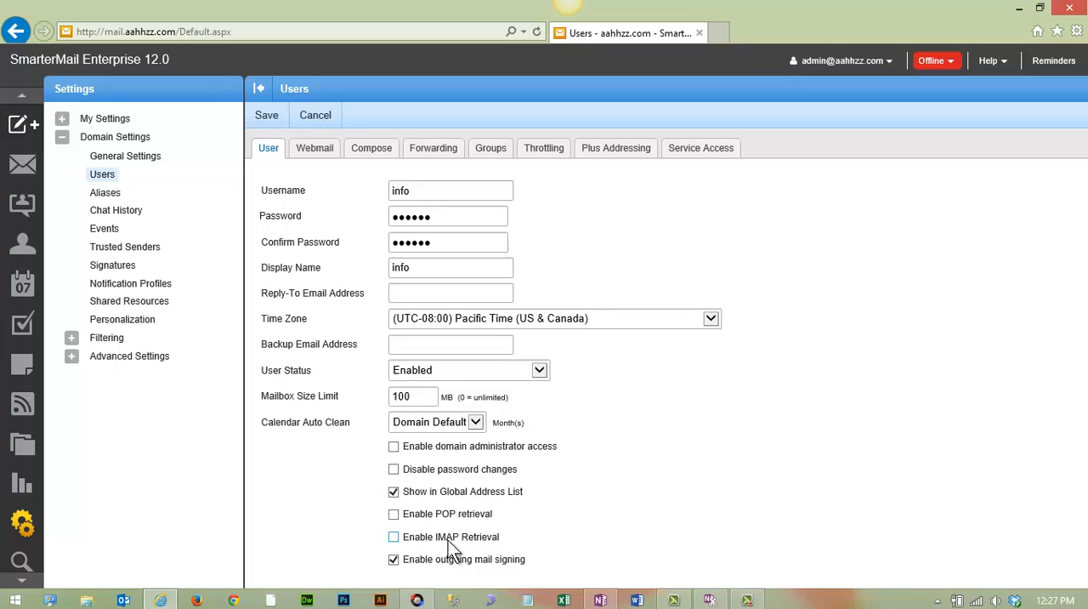
pyautogui.moveTo(459, 548)
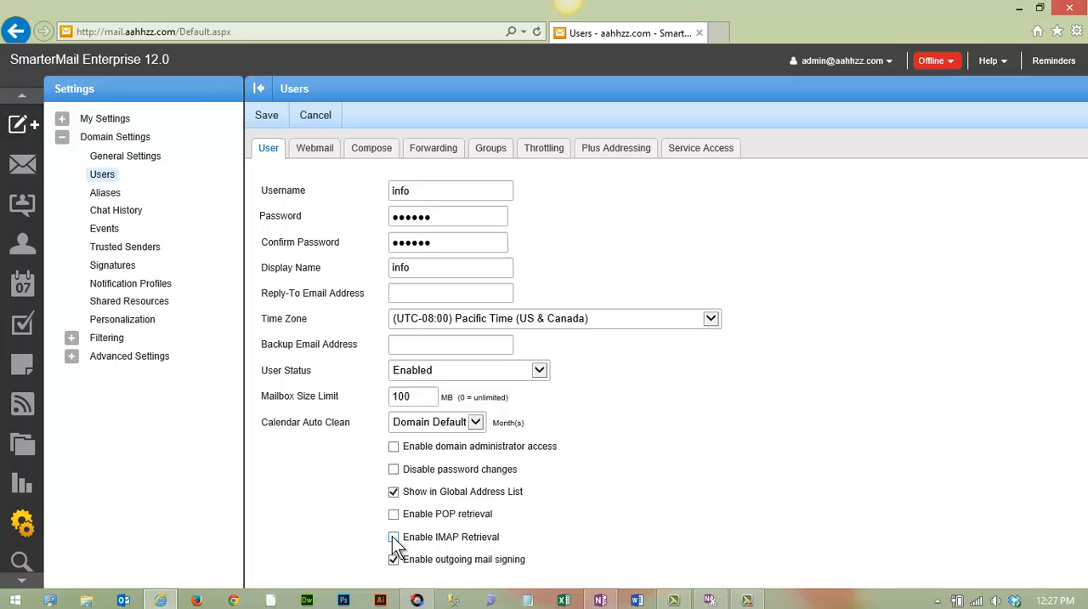
# Enable IMAP Retrieval for the info user on the User tab
pyautogui.click(394, 536)
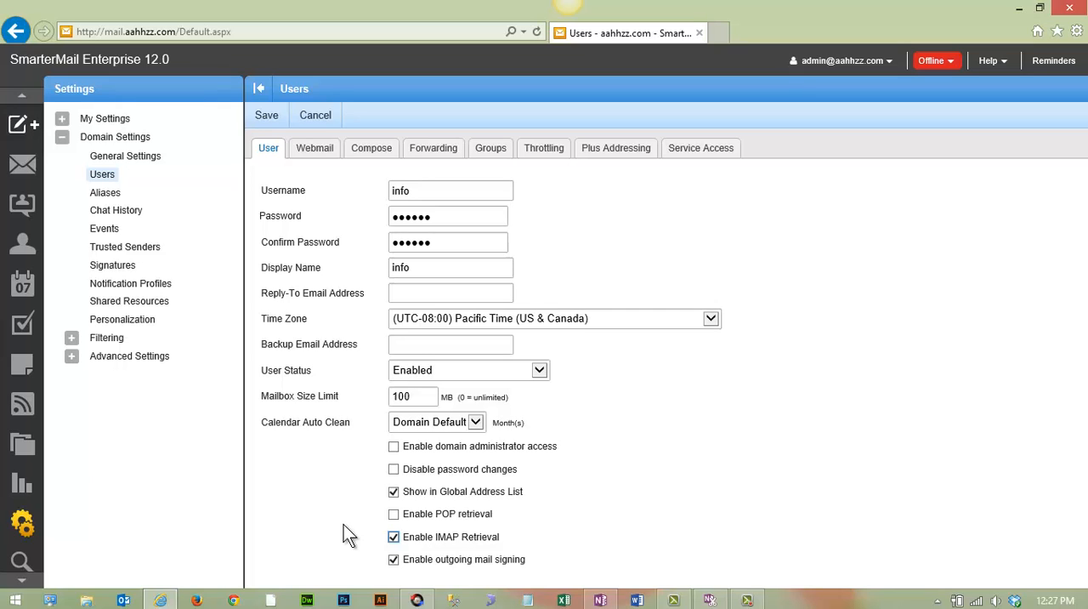
pyautogui.moveTo(363, 501)
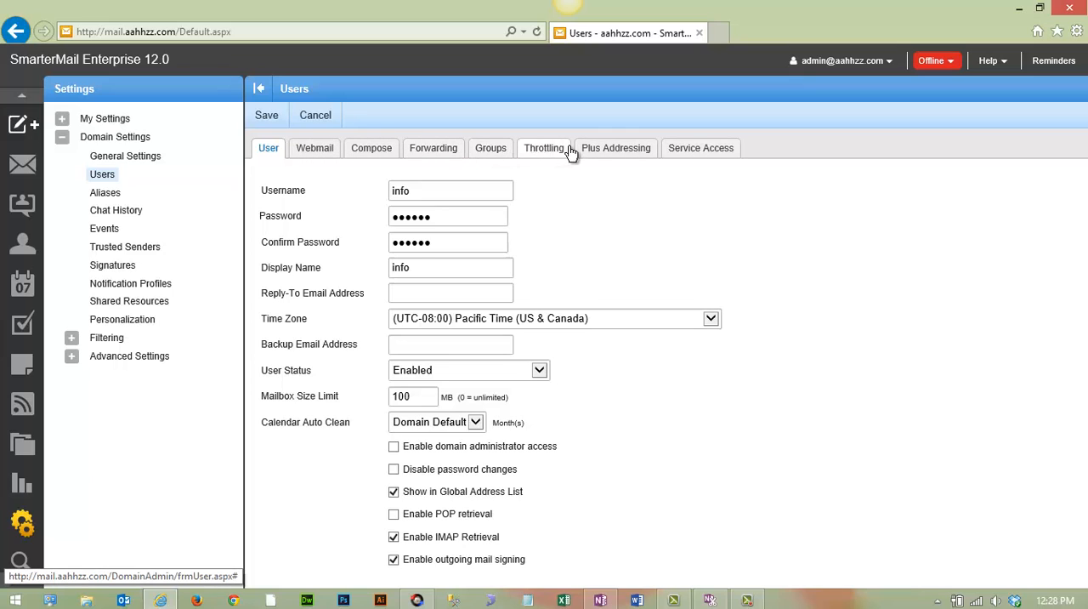
pyautogui.moveTo(748, 157)
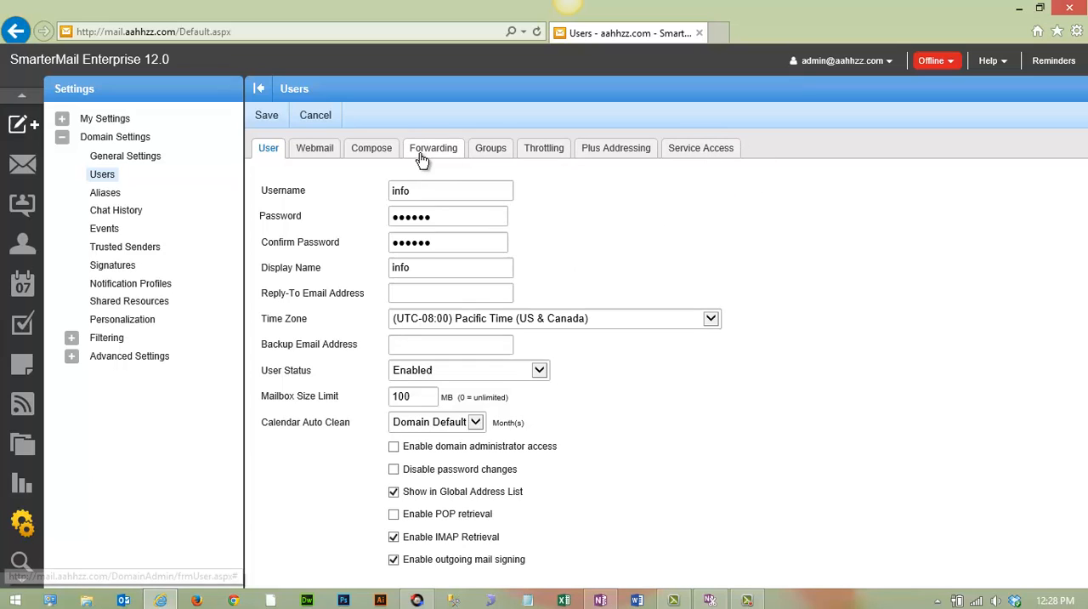
pyautogui.click(433, 147)
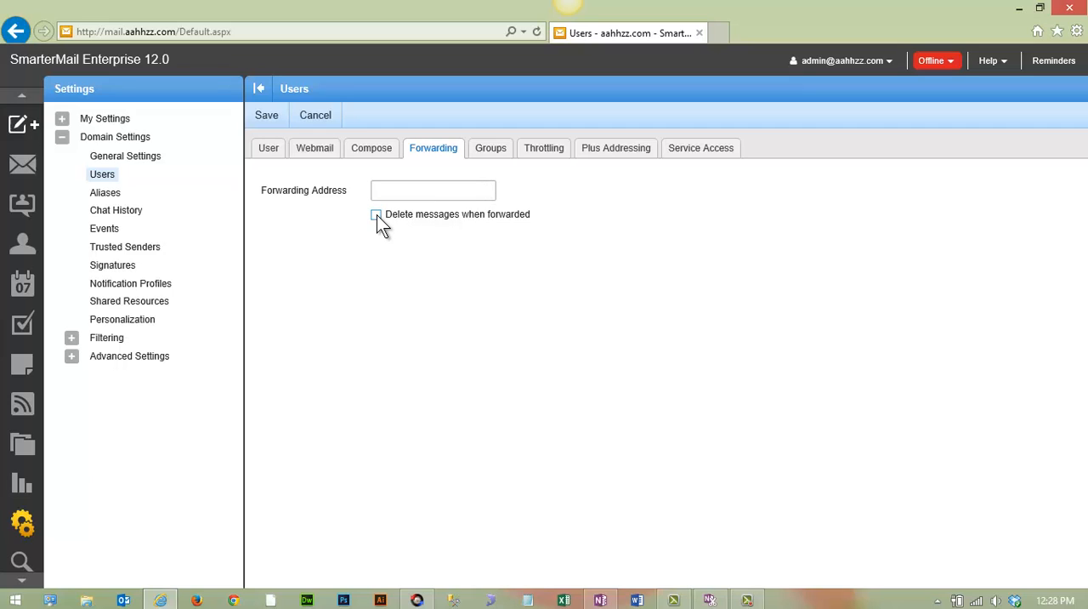
pyautogui.moveTo(425, 230)
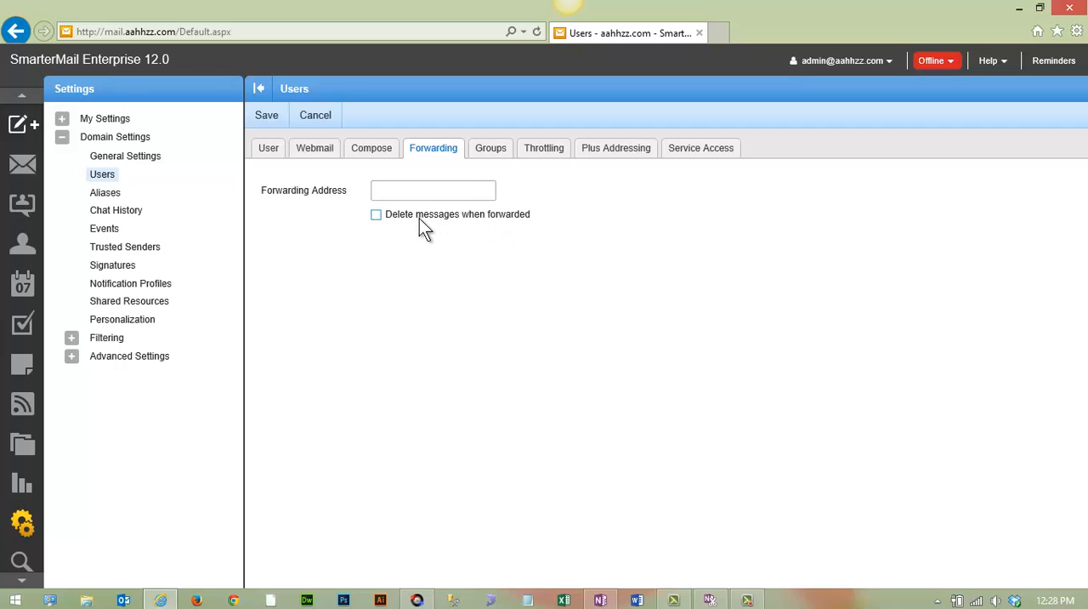
pyautogui.moveTo(434, 148)
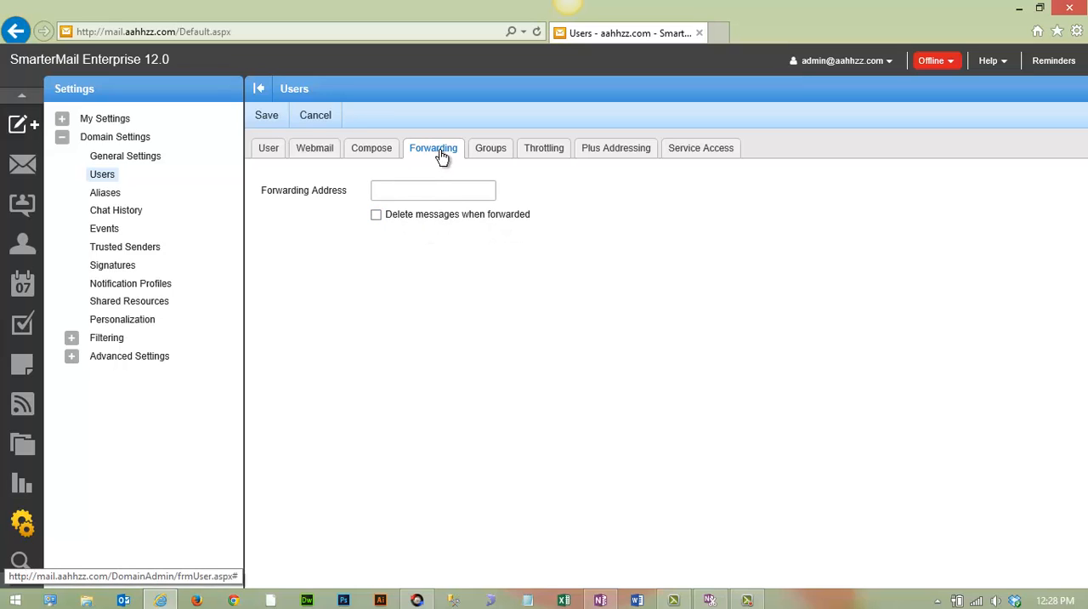
pyautogui.moveTo(424, 229)
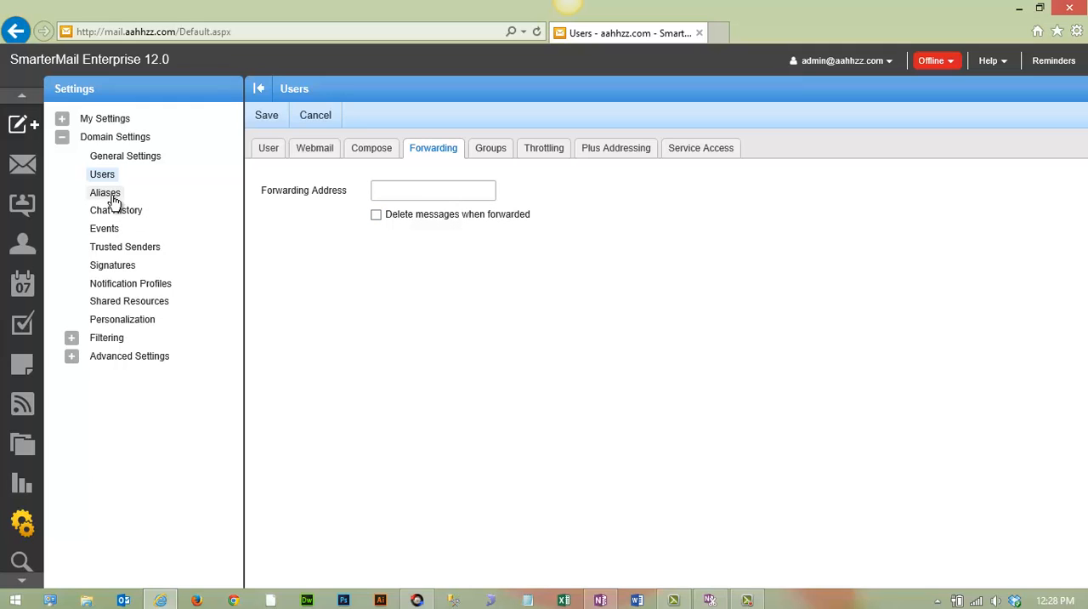
pyautogui.moveTo(121, 192)
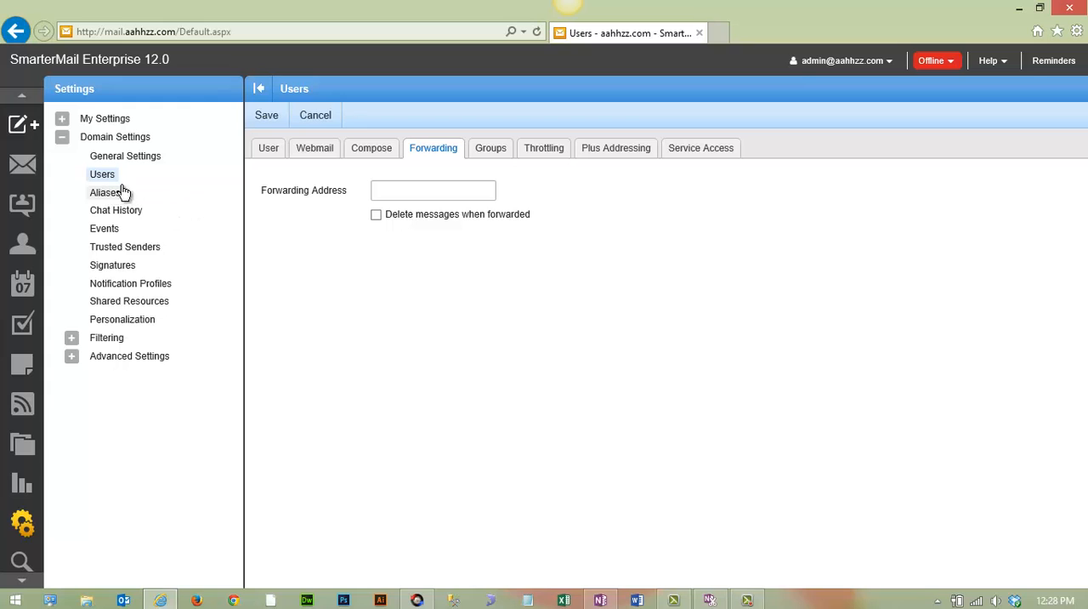
pyautogui.moveTo(268, 148)
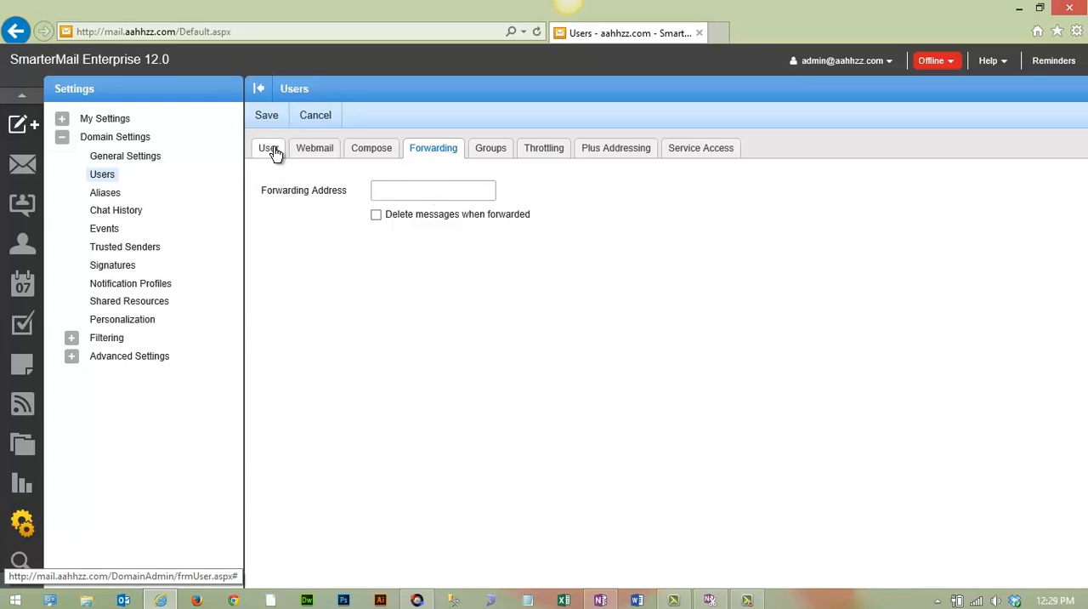
pyautogui.click(268, 147)
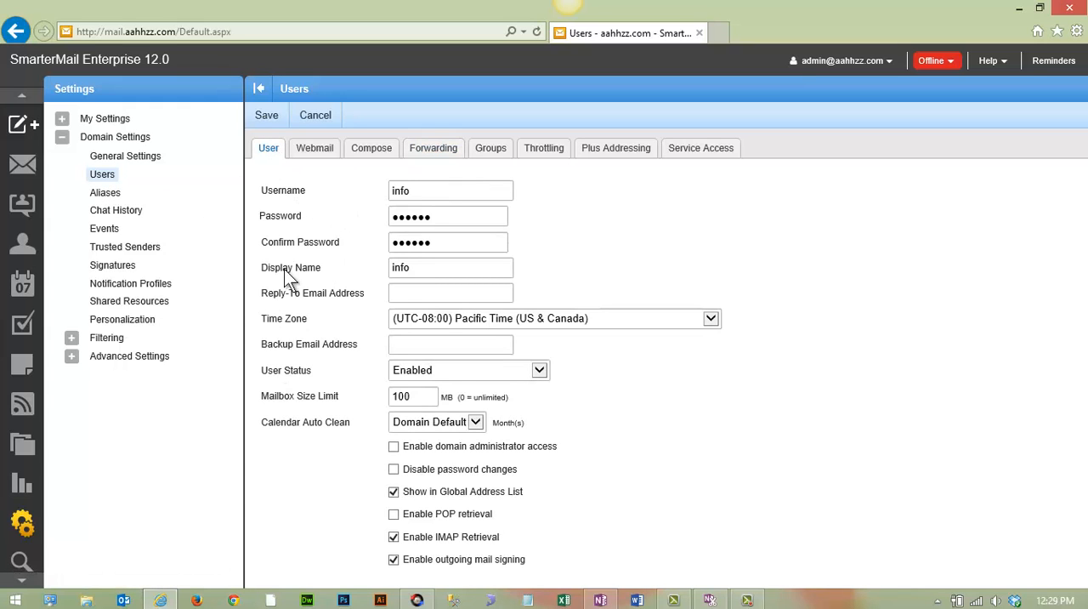
# Attempt to save the info user; the password is rejected for lacking a capital letter
pyautogui.click(267, 114)
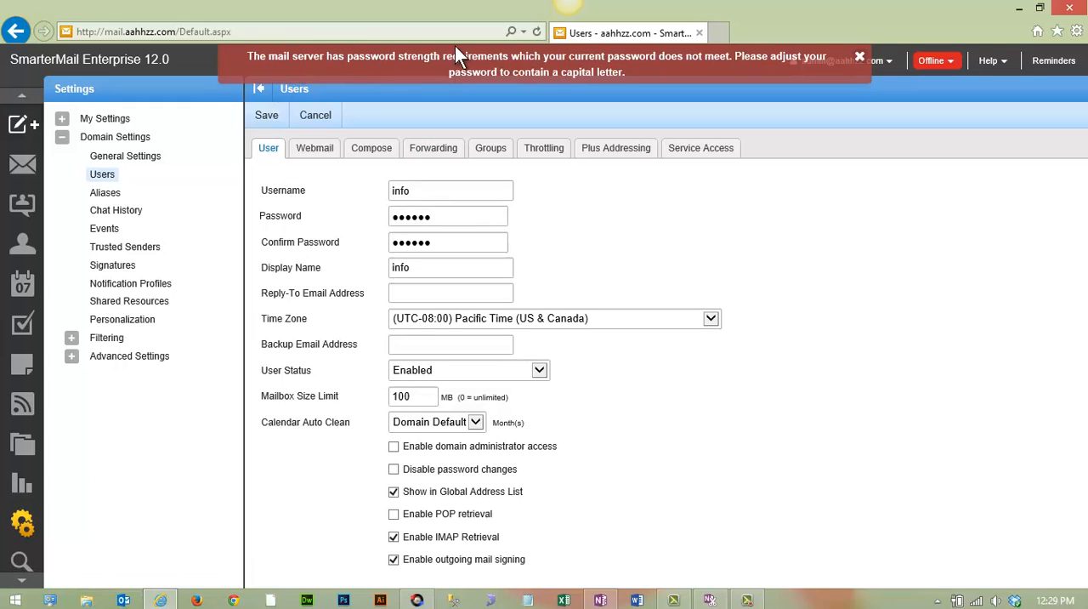
pyautogui.moveTo(555, 119)
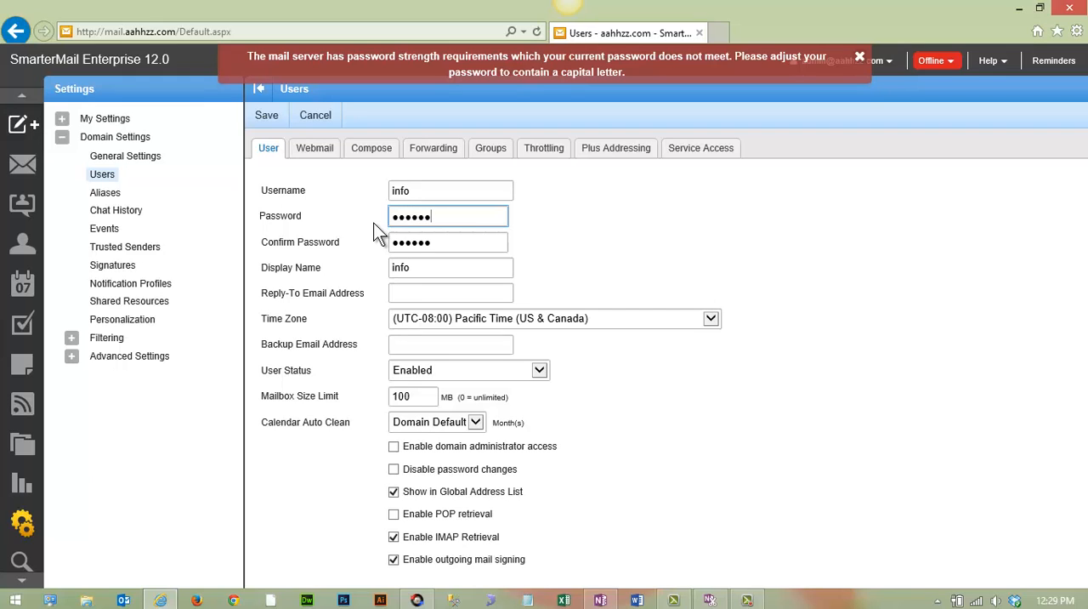
# Re-enter the password confirmation using a password with a capital letter
pyautogui.click(448, 242)
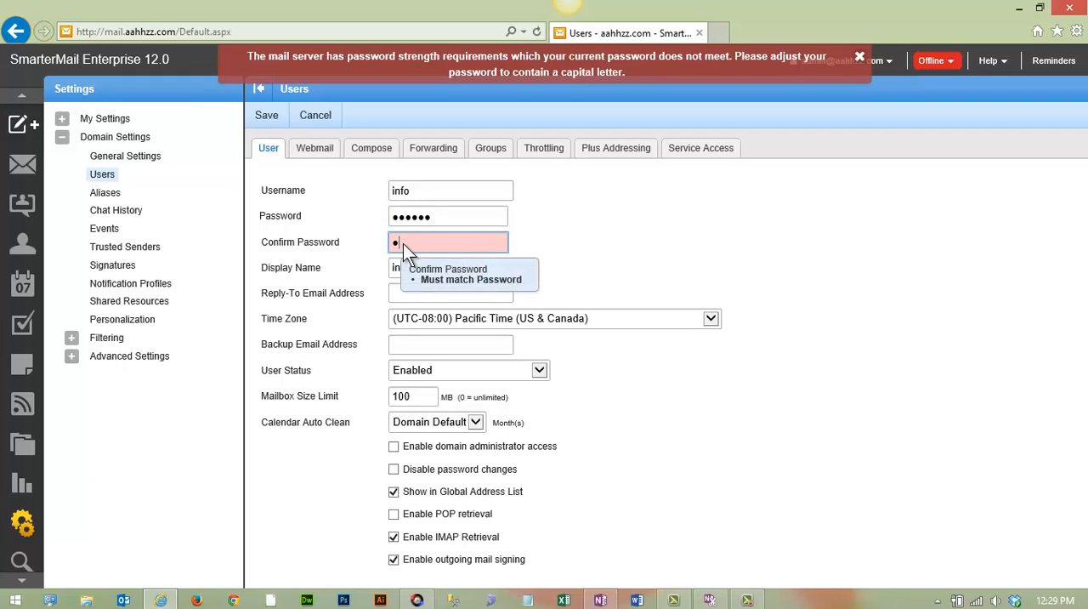
pyautogui.write('••••••')
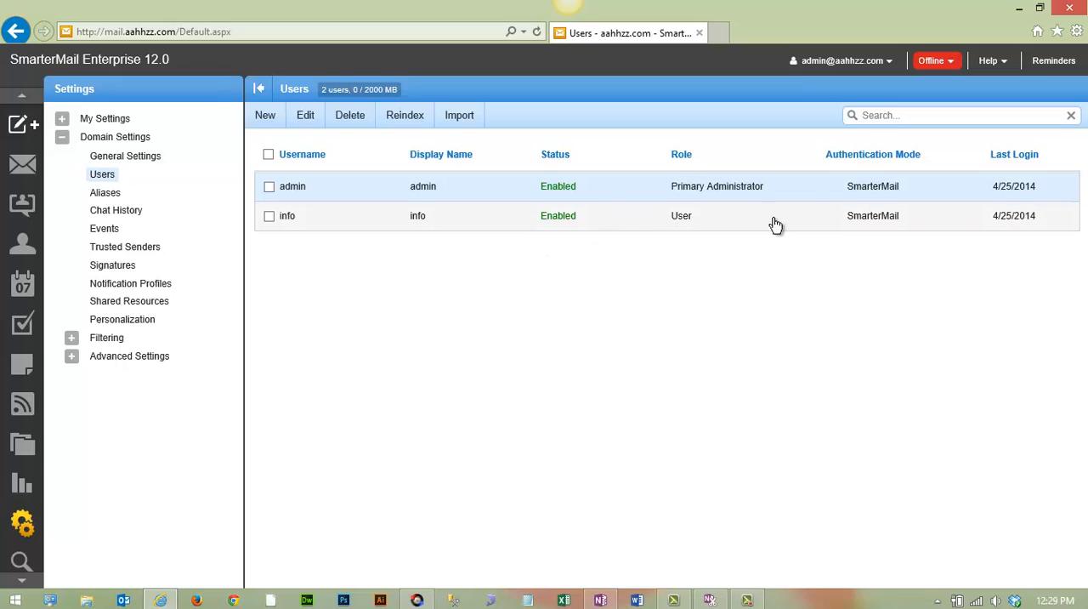
pyautogui.moveTo(423, 213)
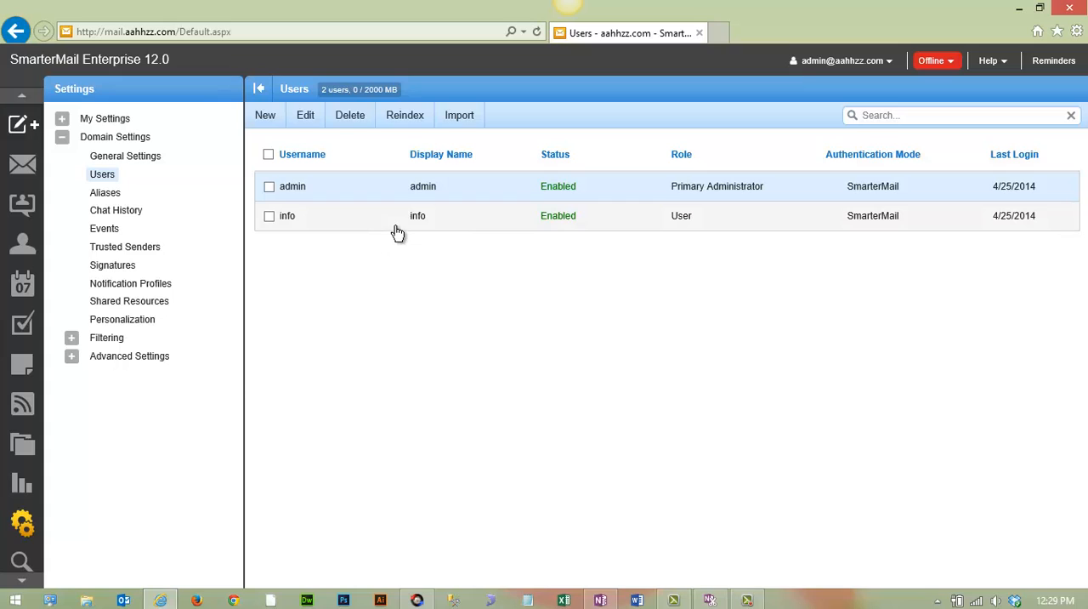
pyautogui.moveTo(339, 225)
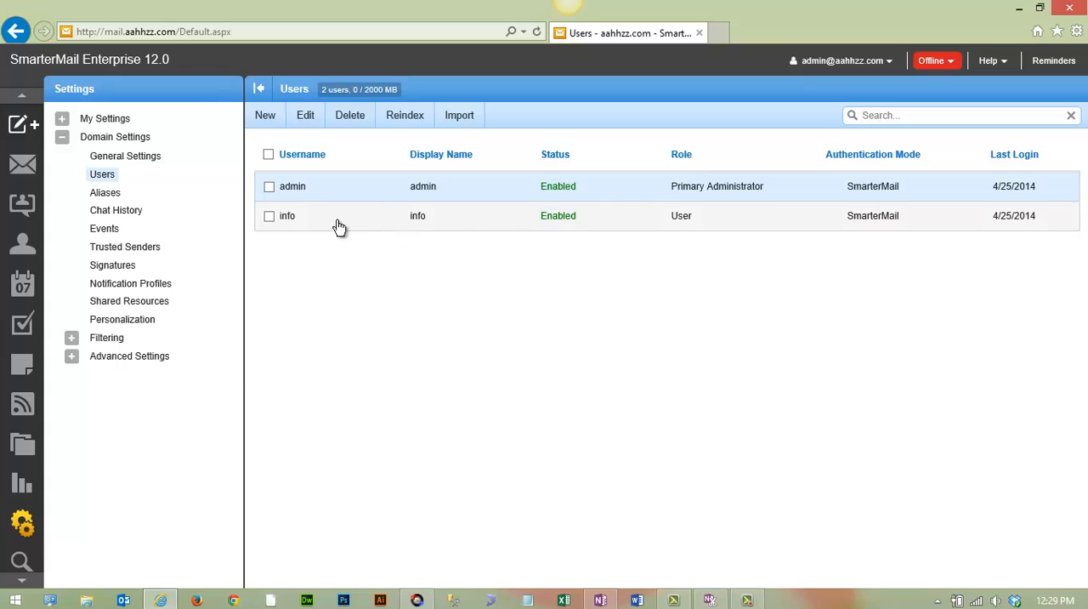
# Select the info row in the Users list, tick its checkbox, then untick it
pyautogui.click(286, 215)
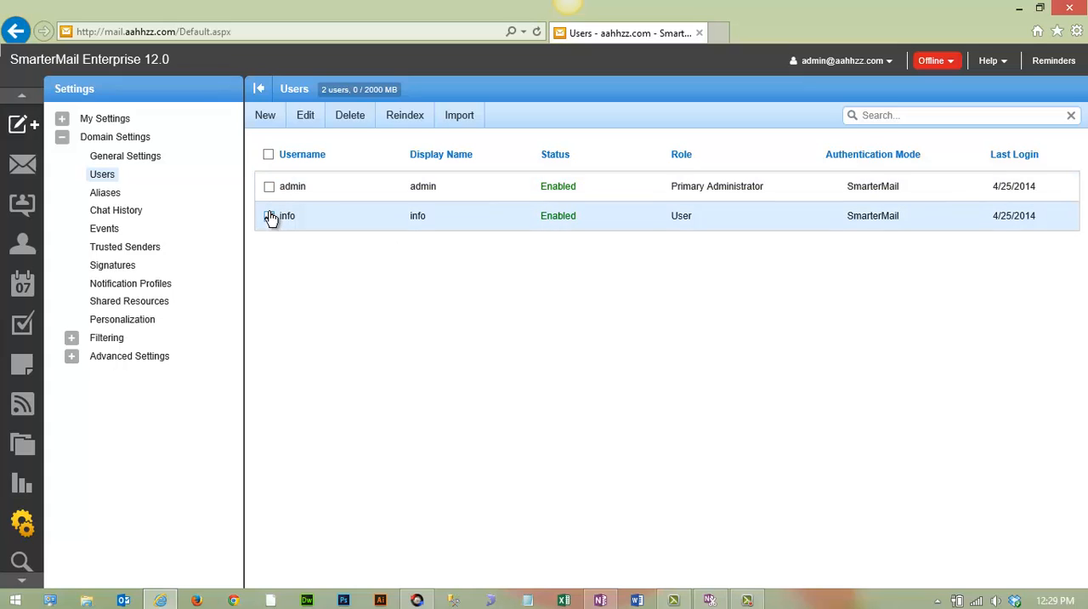
pyautogui.click(269, 215)
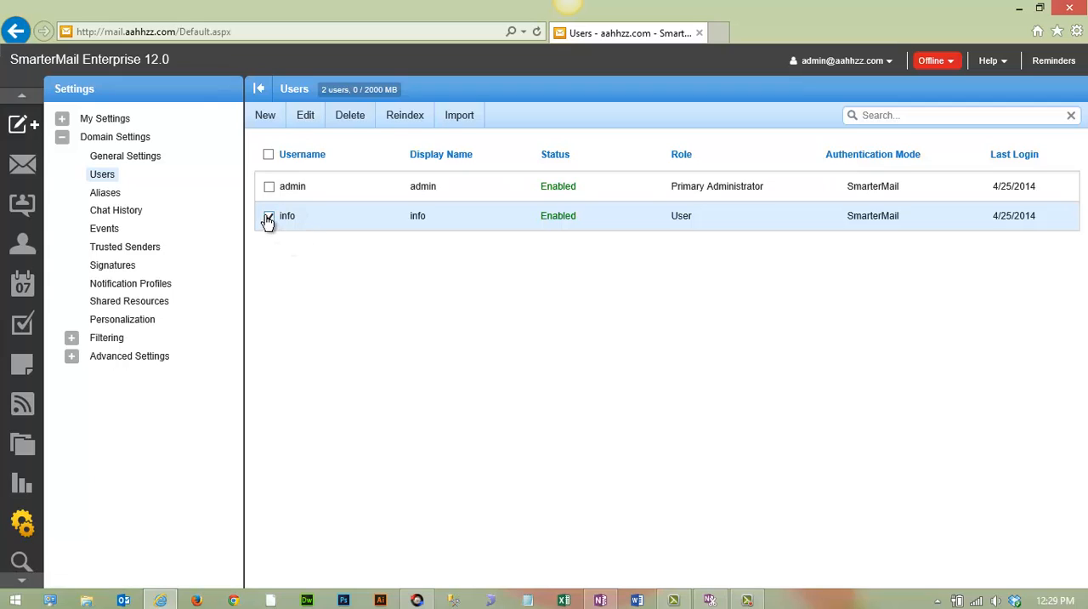
pyautogui.click(269, 215)
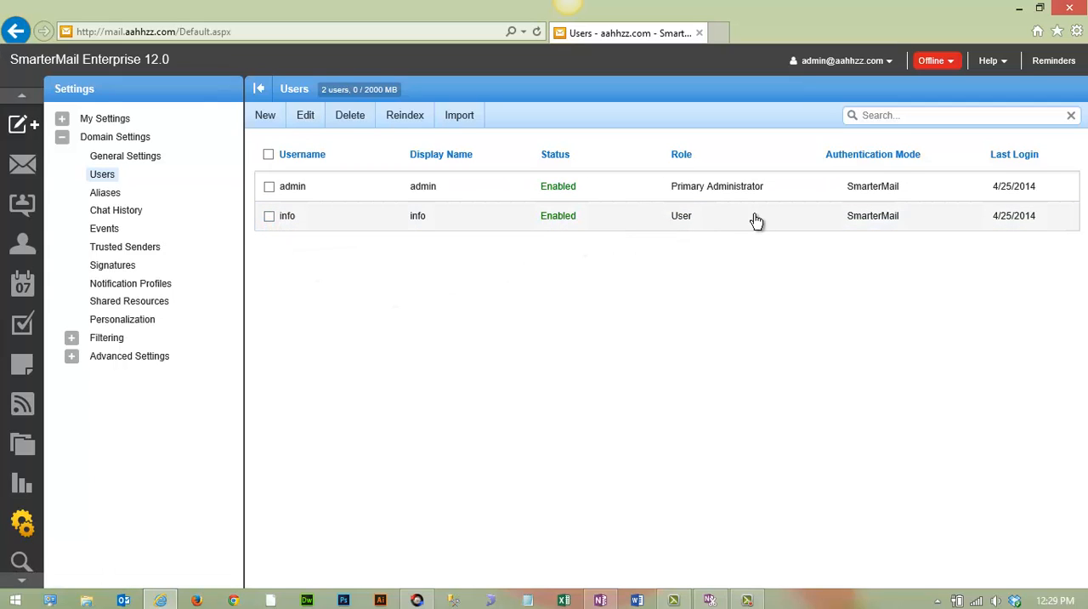